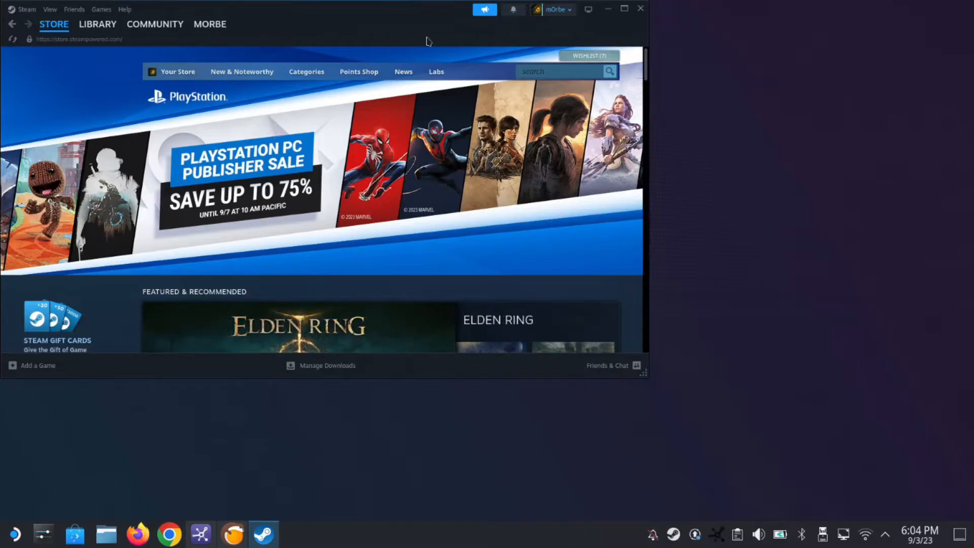
Maximize Steam and browse the library games list with Age of Empires: Definitive Edition open.
left_click(624, 9)
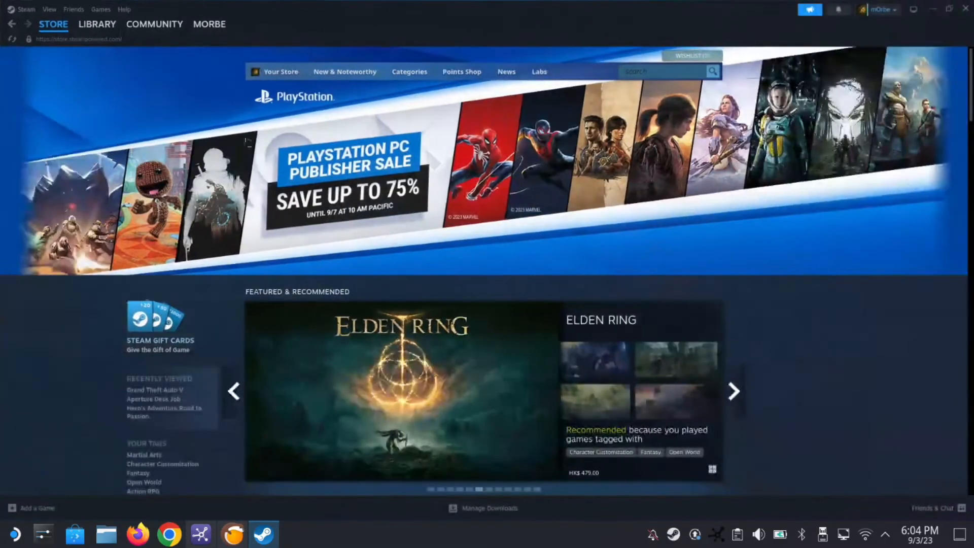
left_click(97, 25)
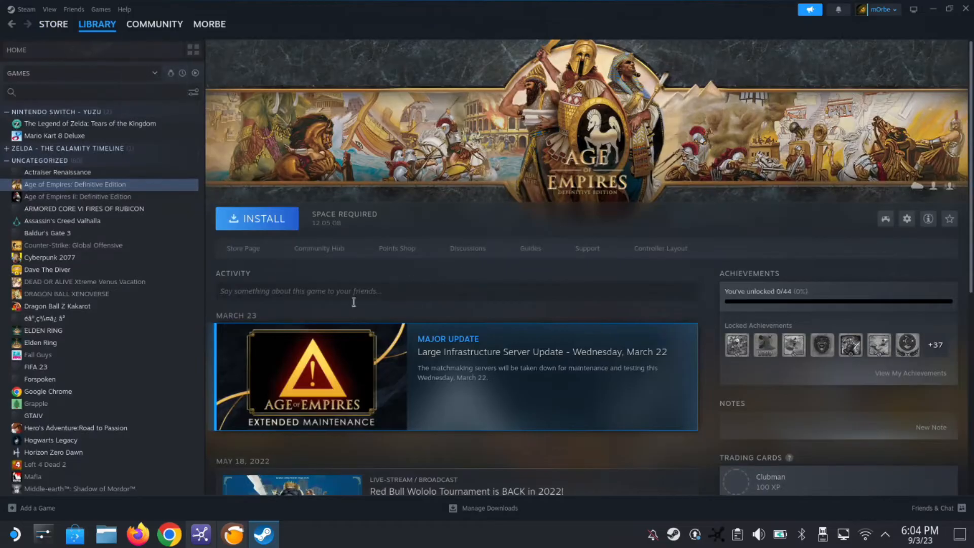
scroll("down", 3)
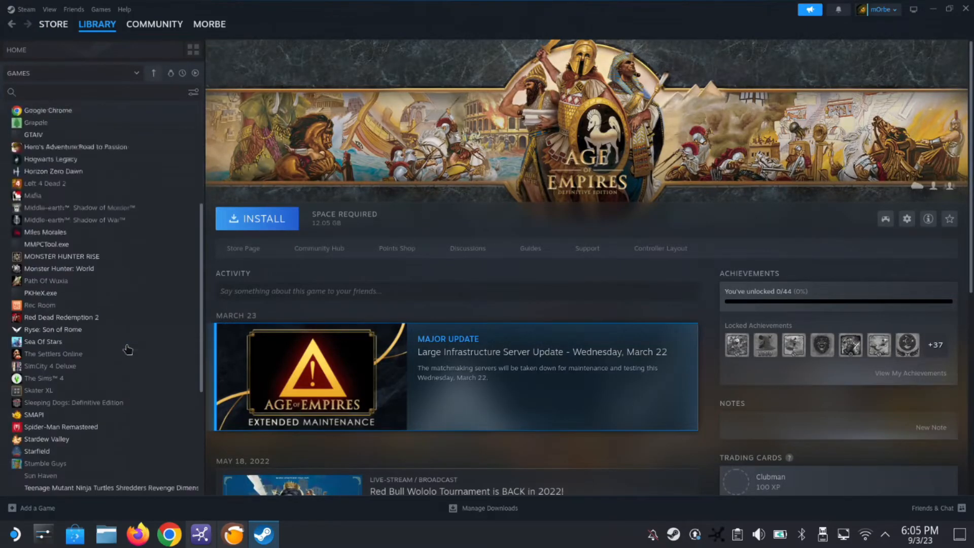
scroll("down", 3)
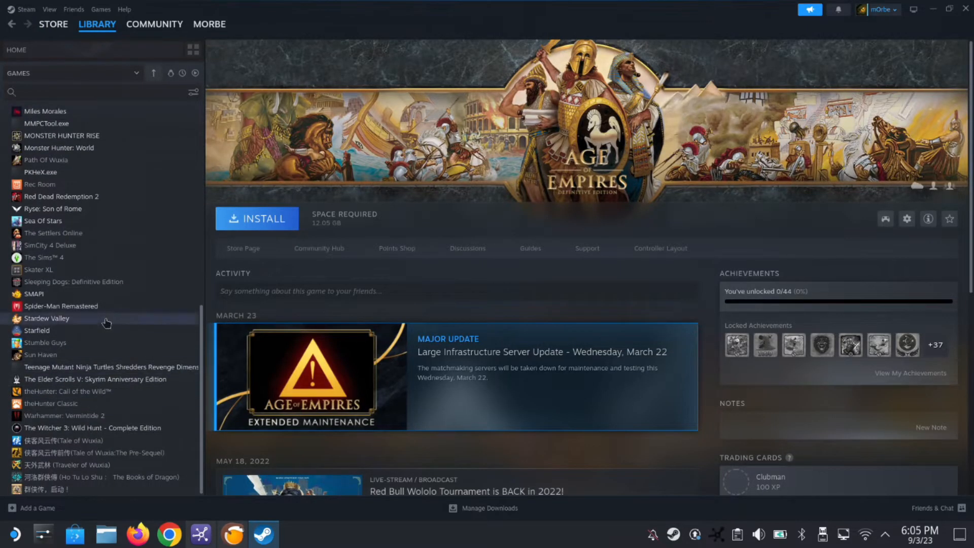
scroll("up", 3)
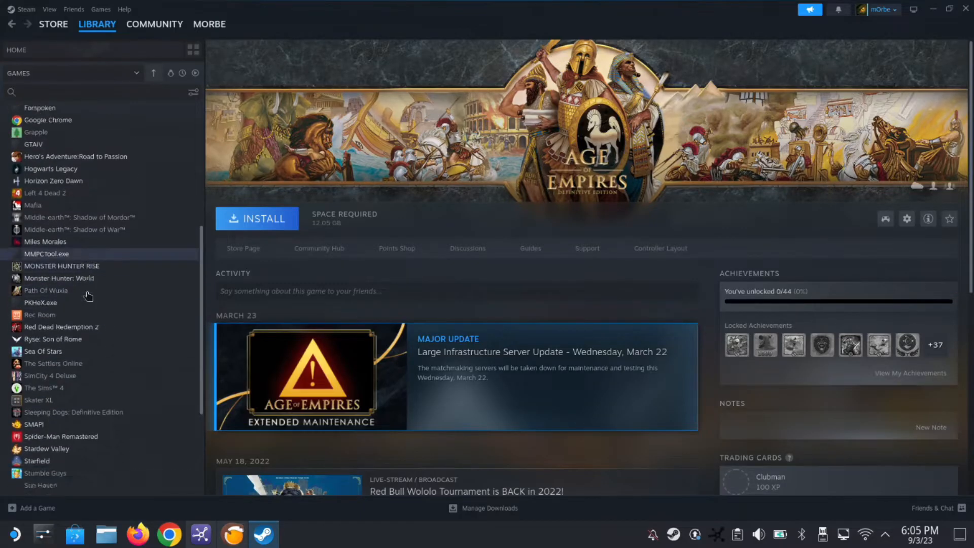
scroll("down", 3)
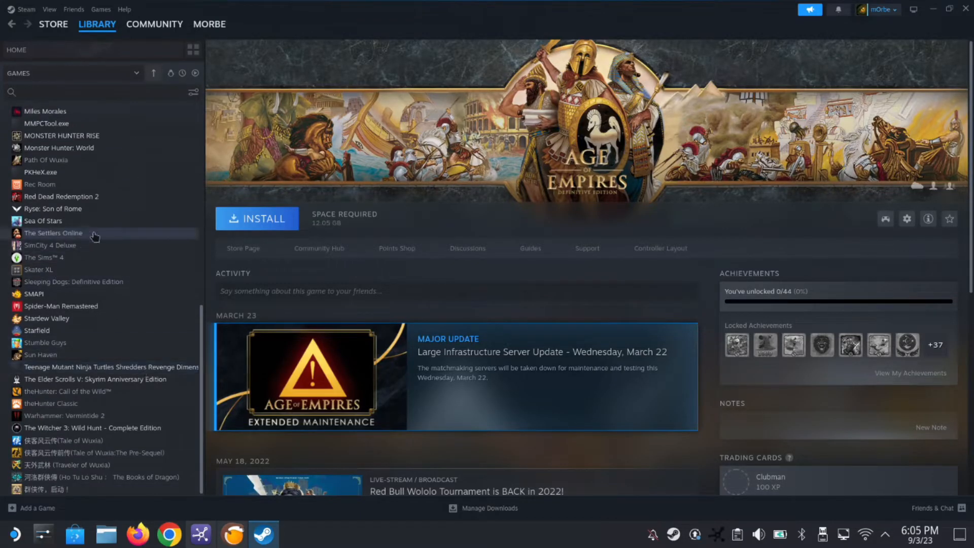
Review the TMNT shortcut's properties, its Compatibility (Proton Experimental) and Shortcut details, then dismiss them.
left_click(112, 366)
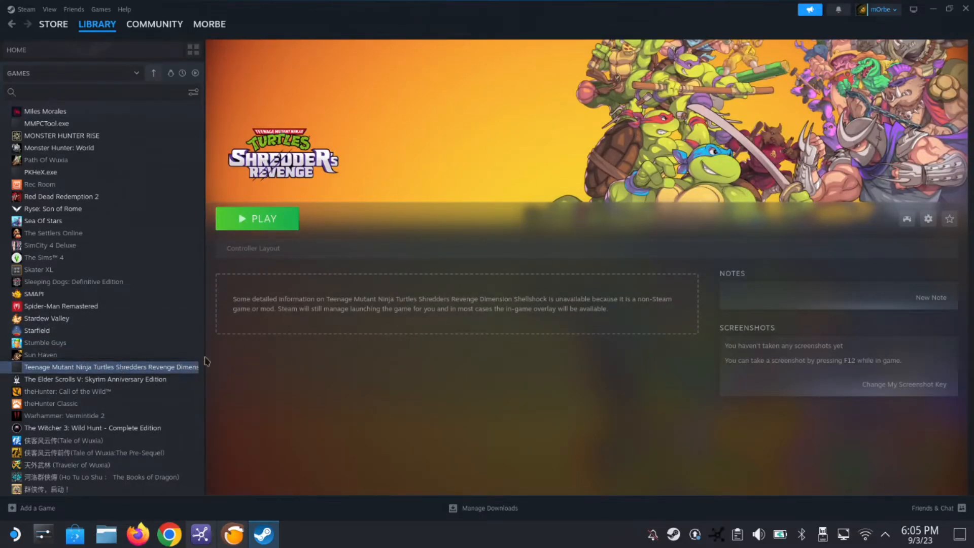
mouse_move(566, 316)
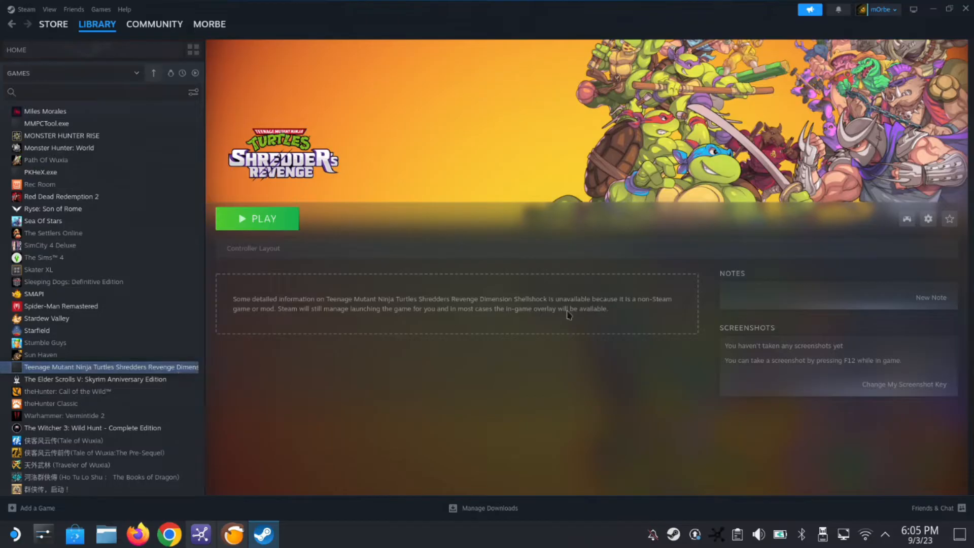
mouse_move(929, 219)
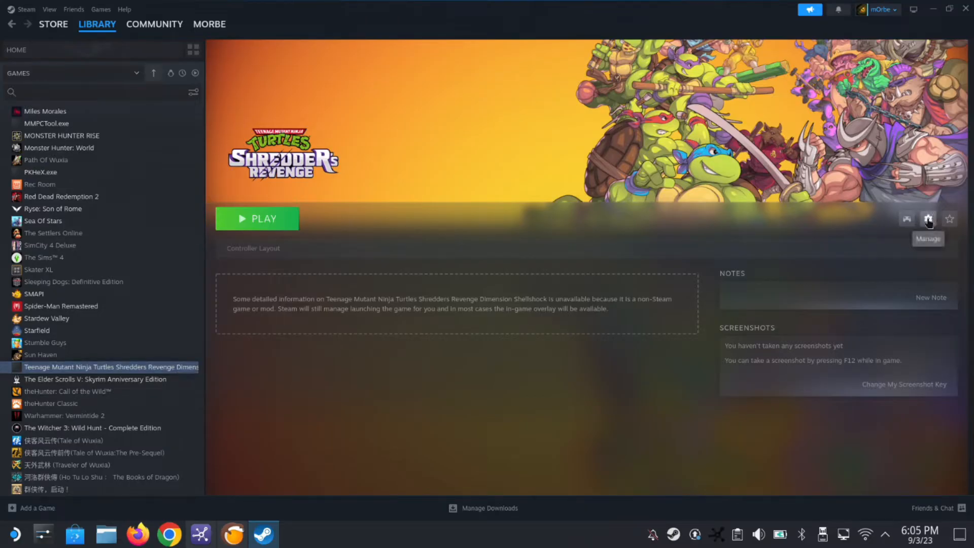
left_click(928, 219)
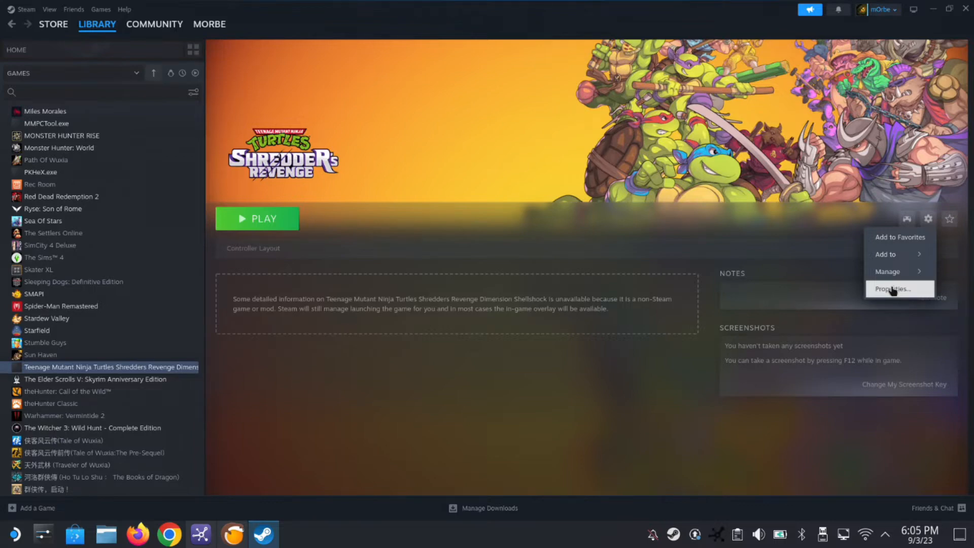
left_click(893, 288)
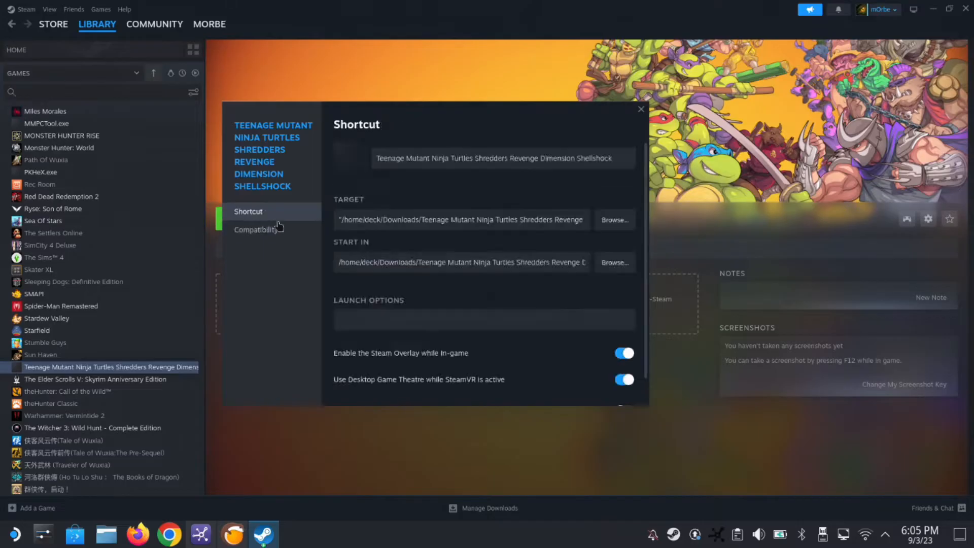
left_click(256, 229)
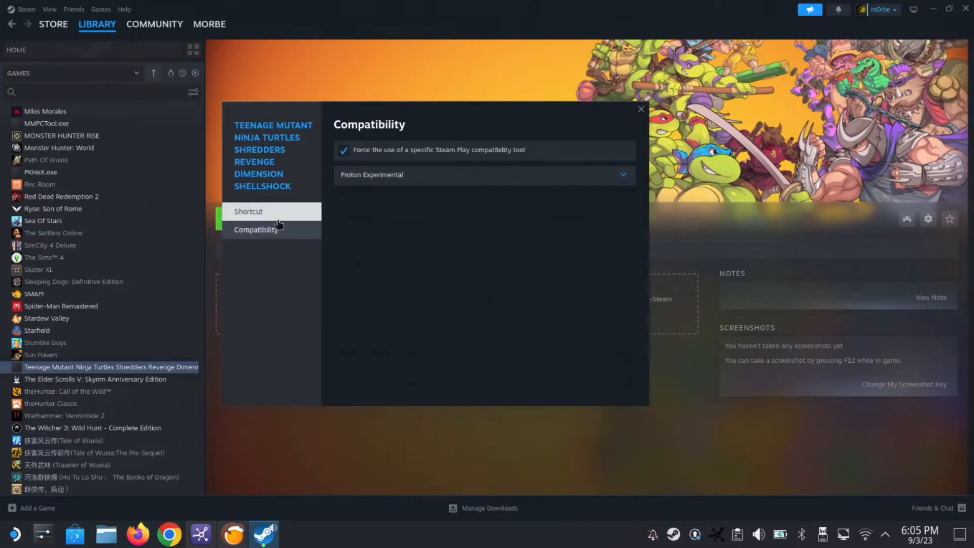
left_click(247, 211)
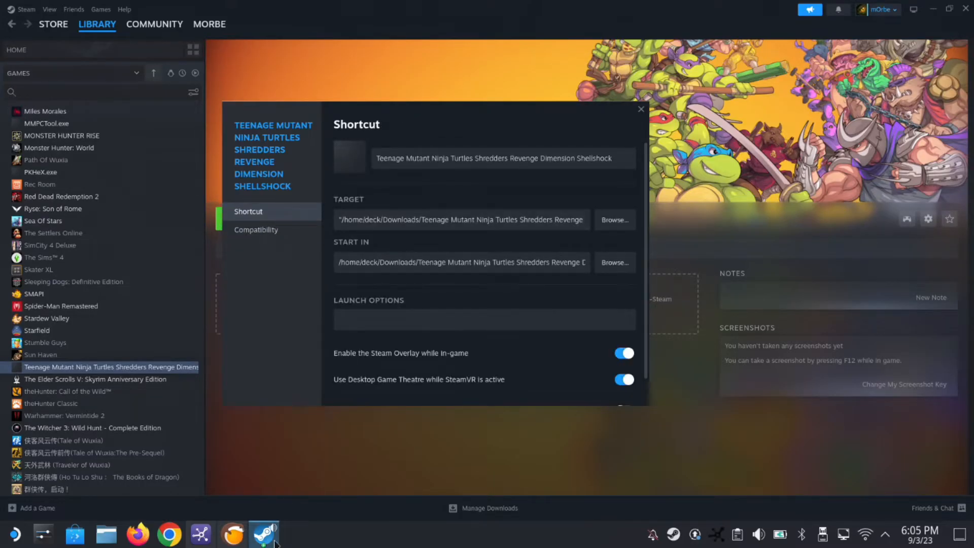
mouse_move(613, 117)
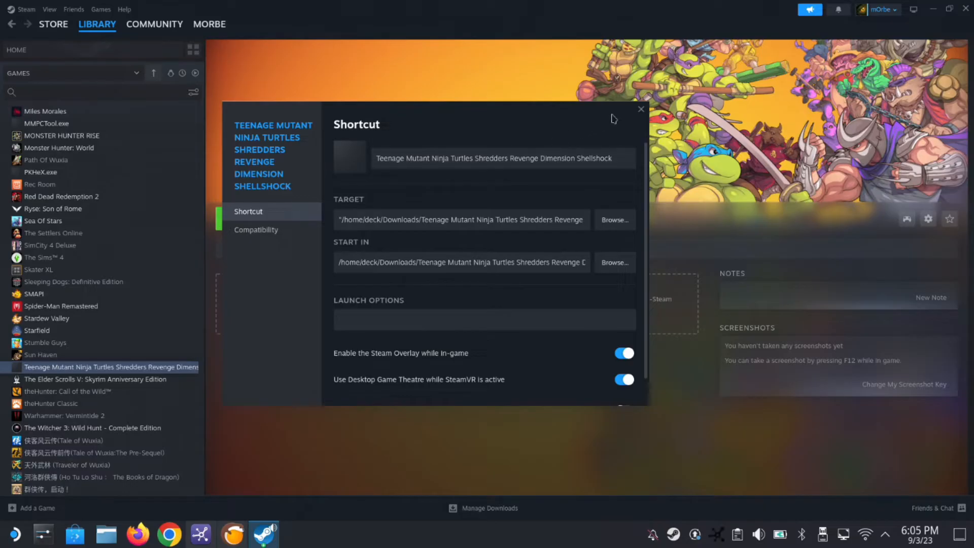
left_click(642, 110)
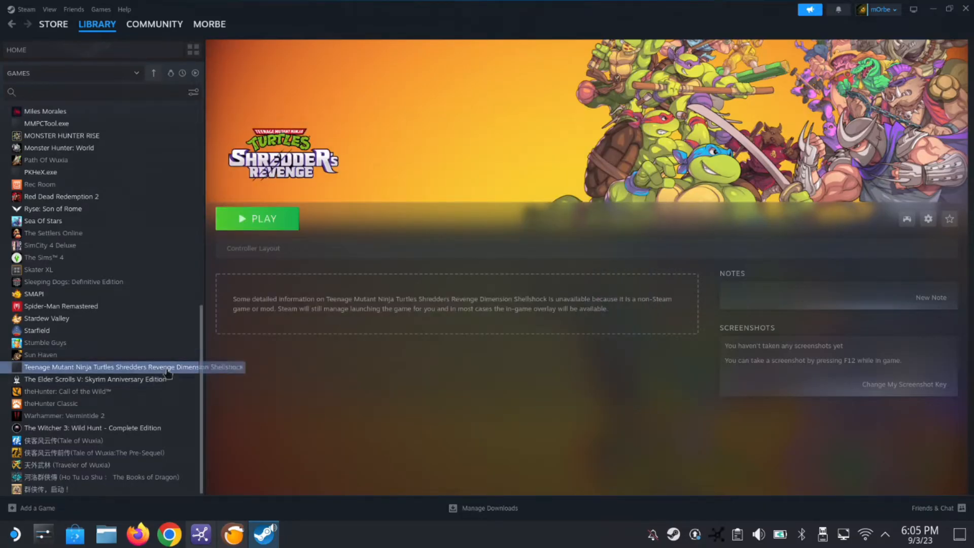
right_click(124, 367)
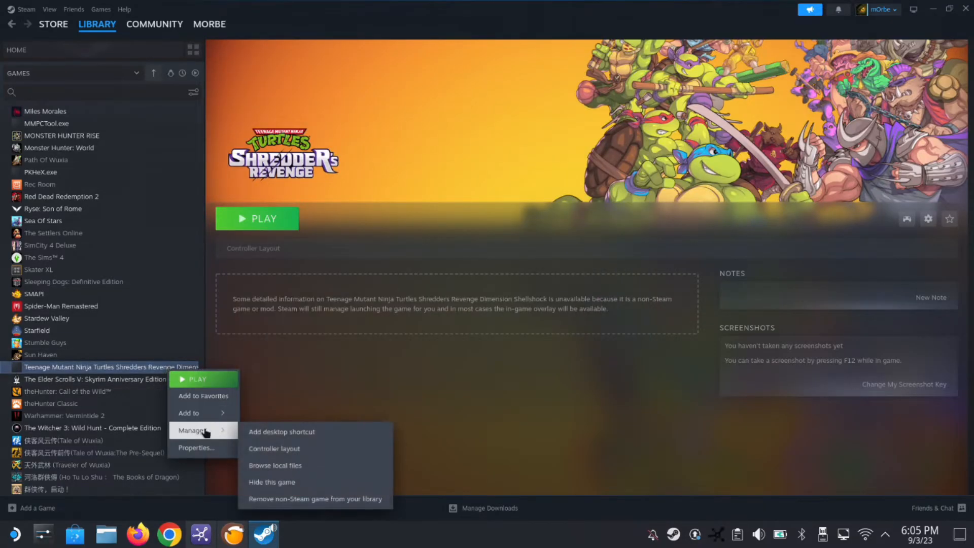
mouse_move(300, 503)
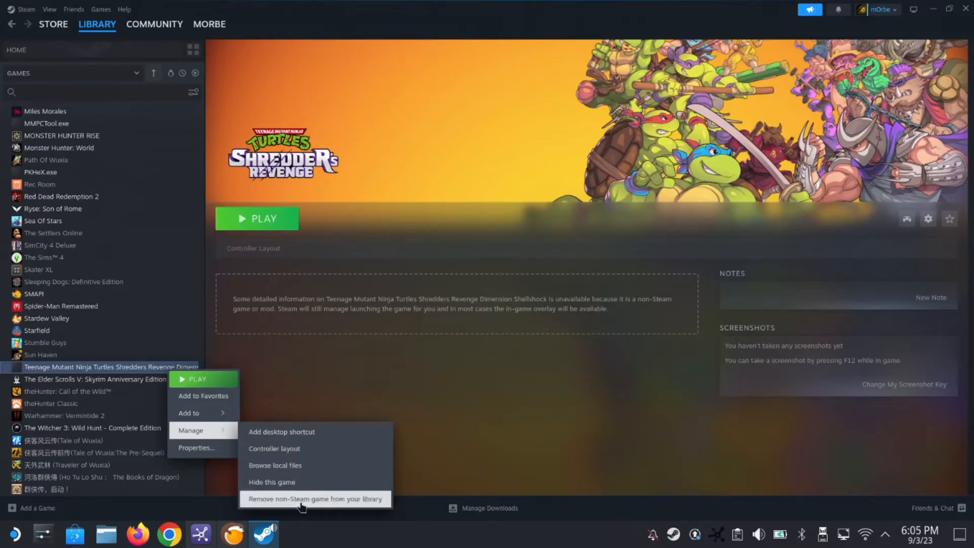
mouse_move(530, 431)
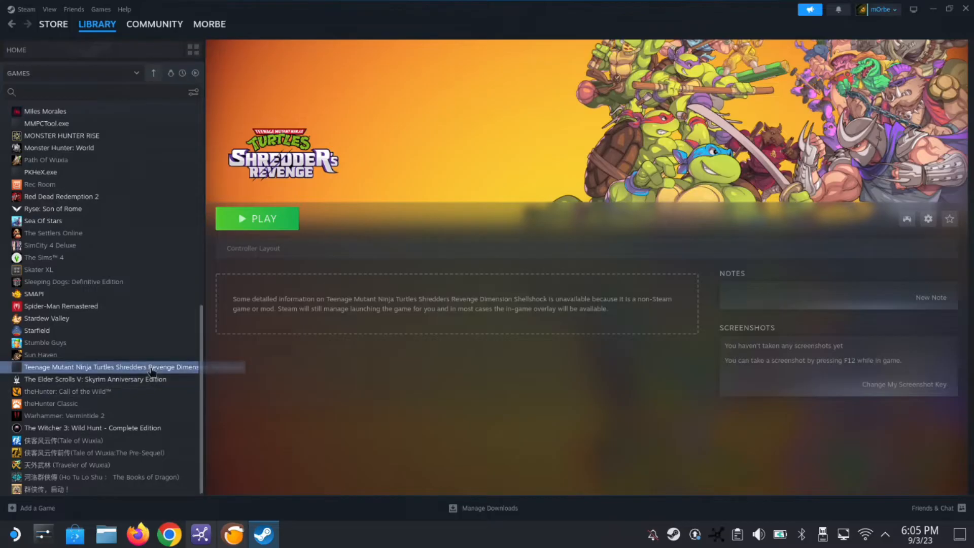
mouse_move(97, 359)
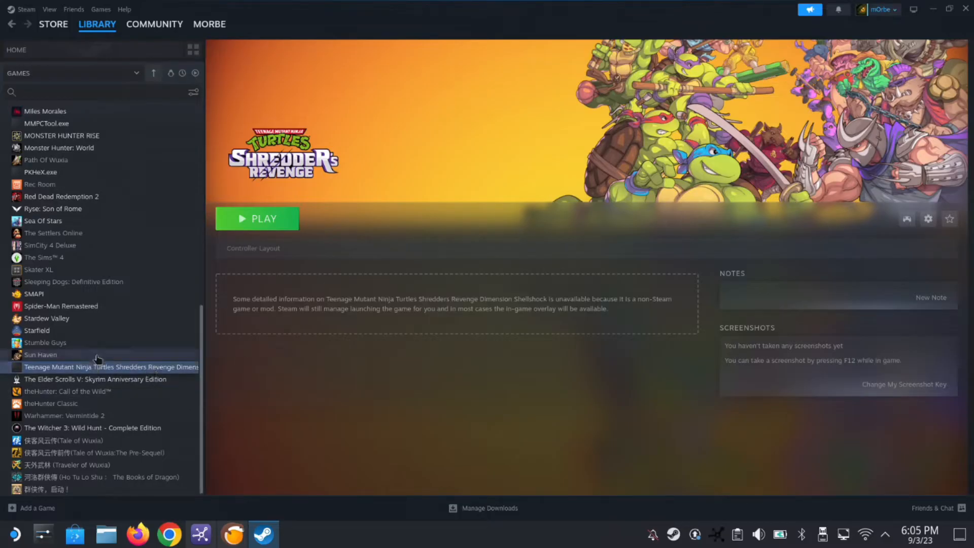
mouse_move(42, 532)
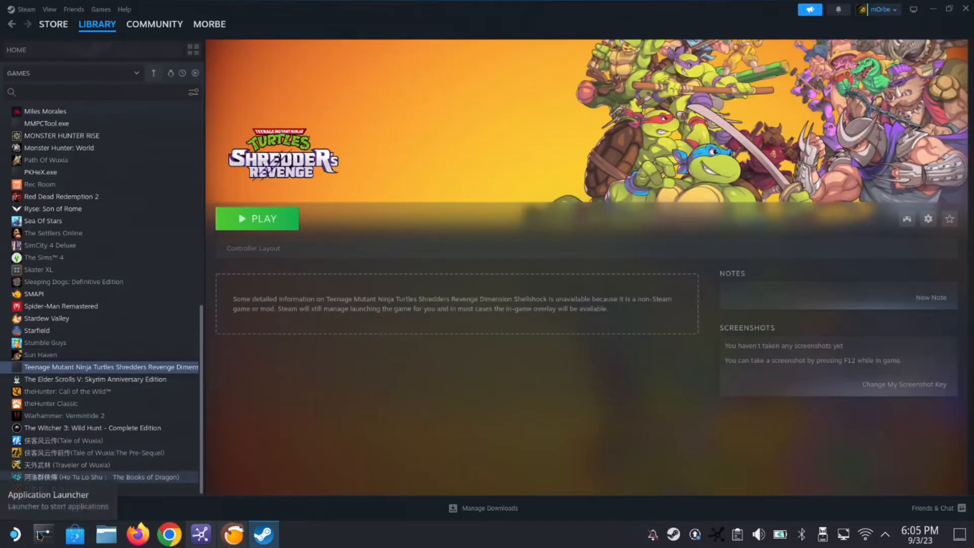
left_click(42, 534)
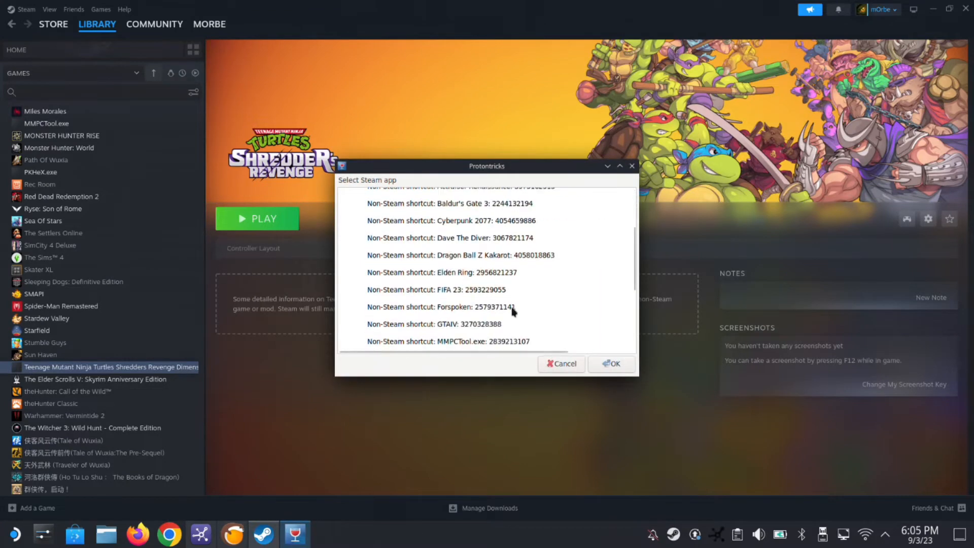
scroll("down", 3)
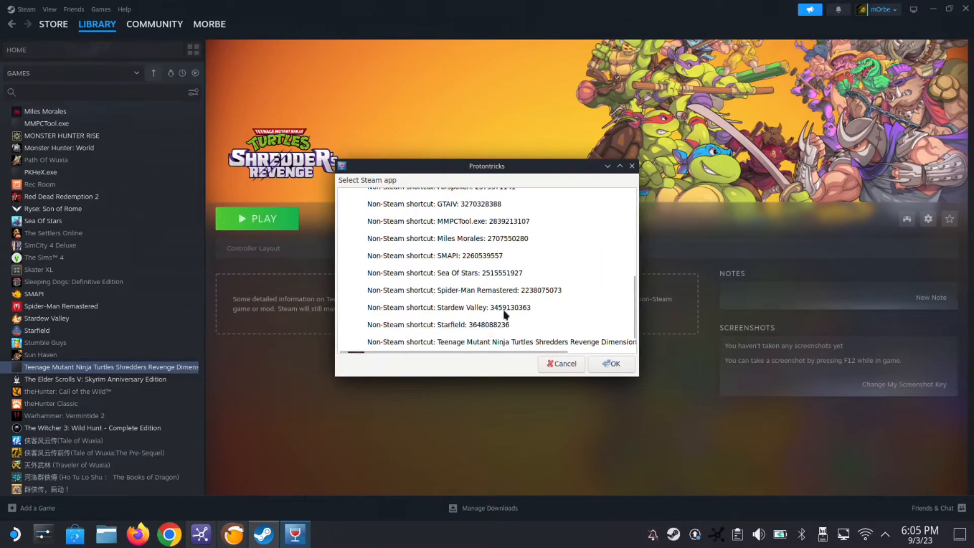
scroll("down", 3)
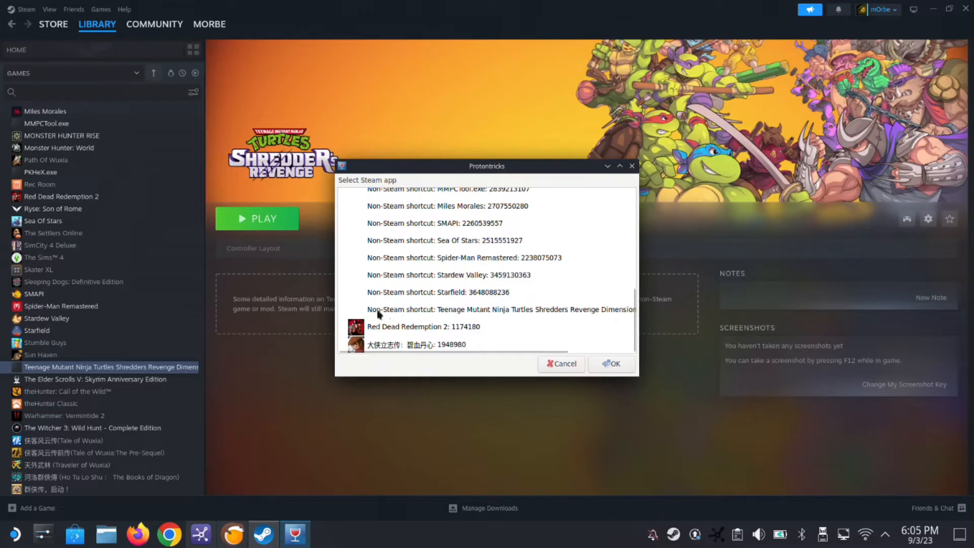
mouse_move(610, 277)
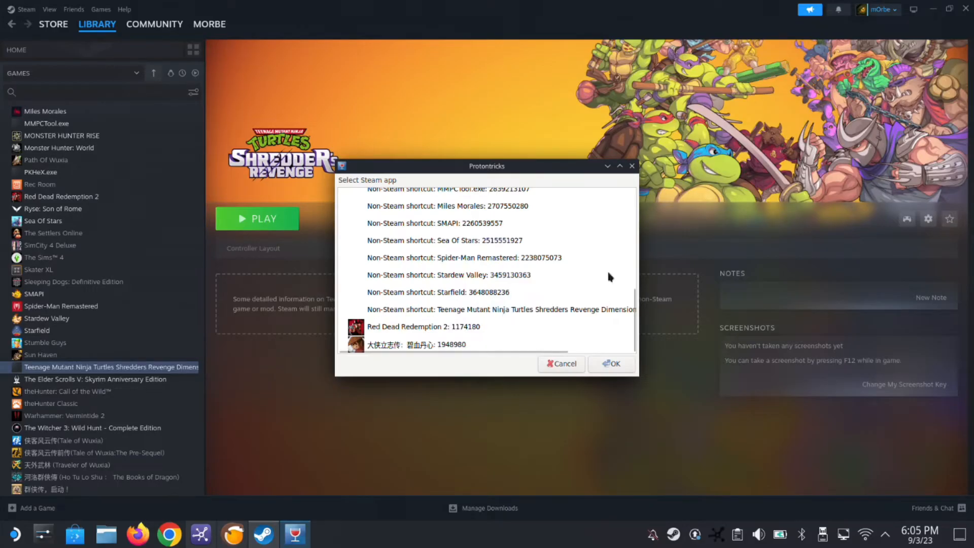
mouse_move(619, 166)
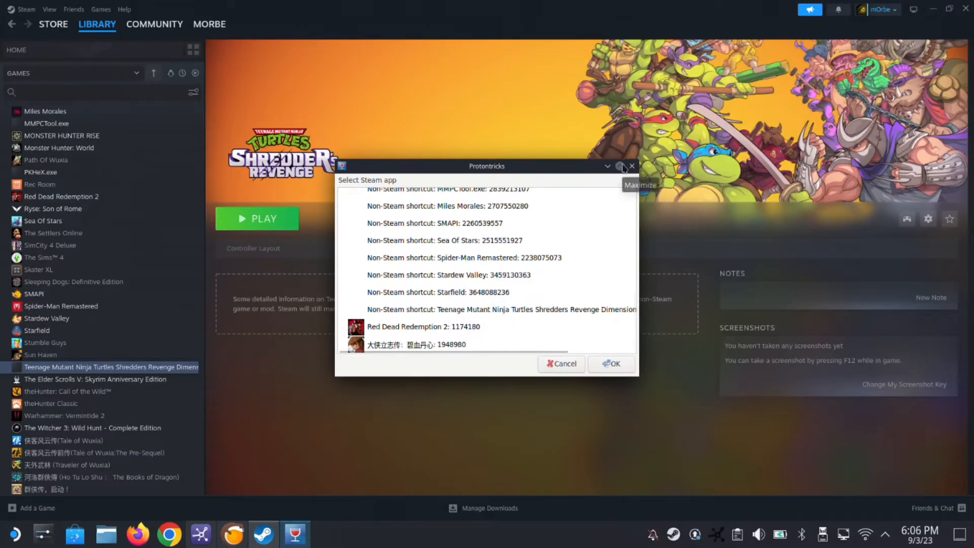
left_click(620, 165)
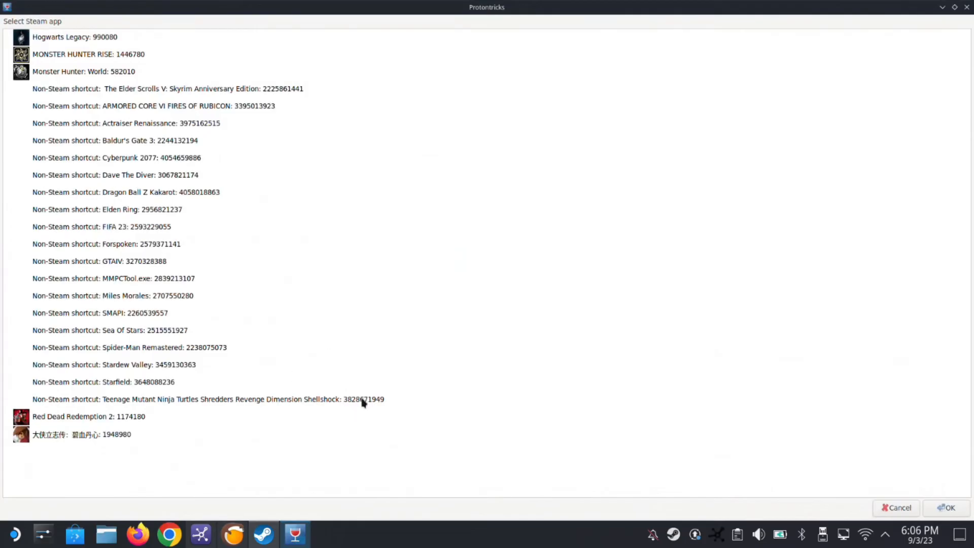
mouse_move(354, 407)
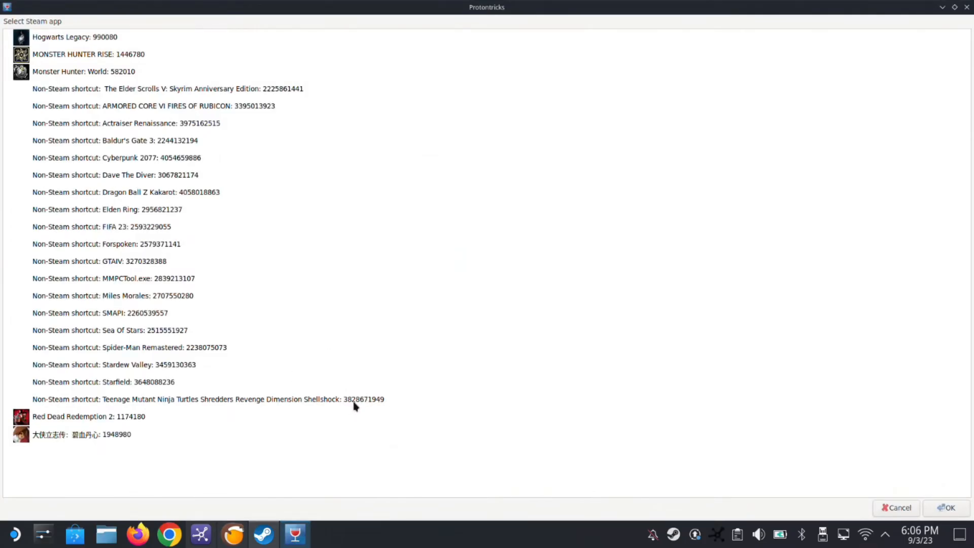
mouse_move(366, 407)
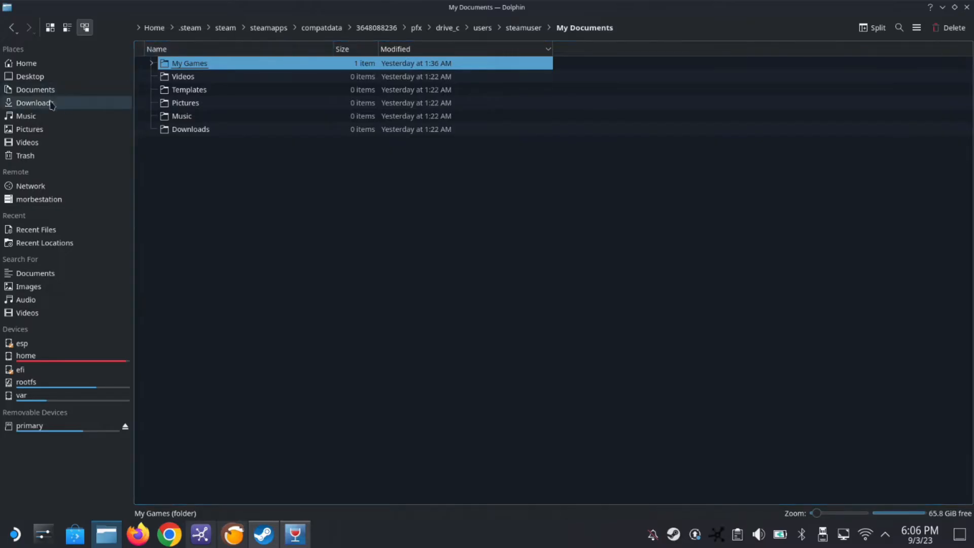
mouse_move(27, 63)
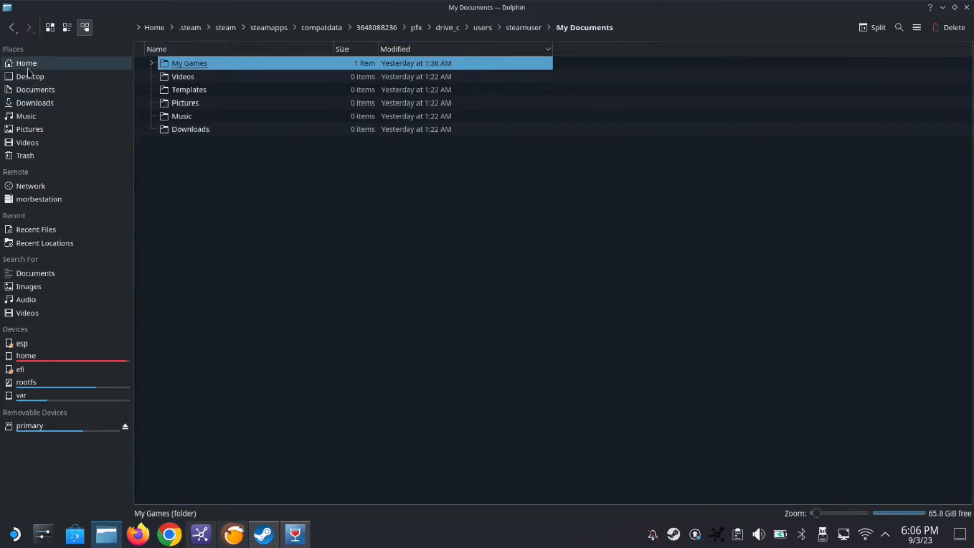
Show hidden files and browse Home > .steam > steam > steamapps > compatdata, then recheck the ID in Protontricks.
left_click(25, 63)
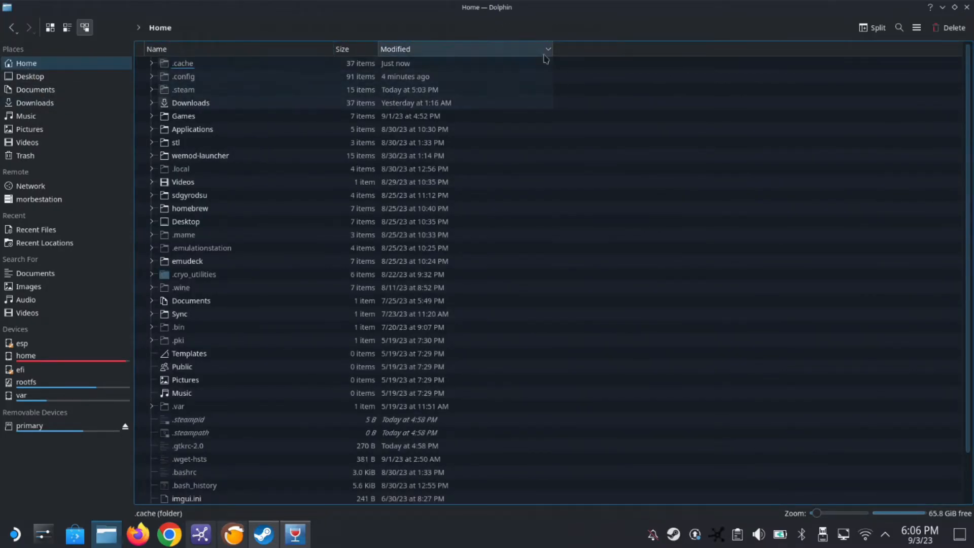
left_click(915, 27)
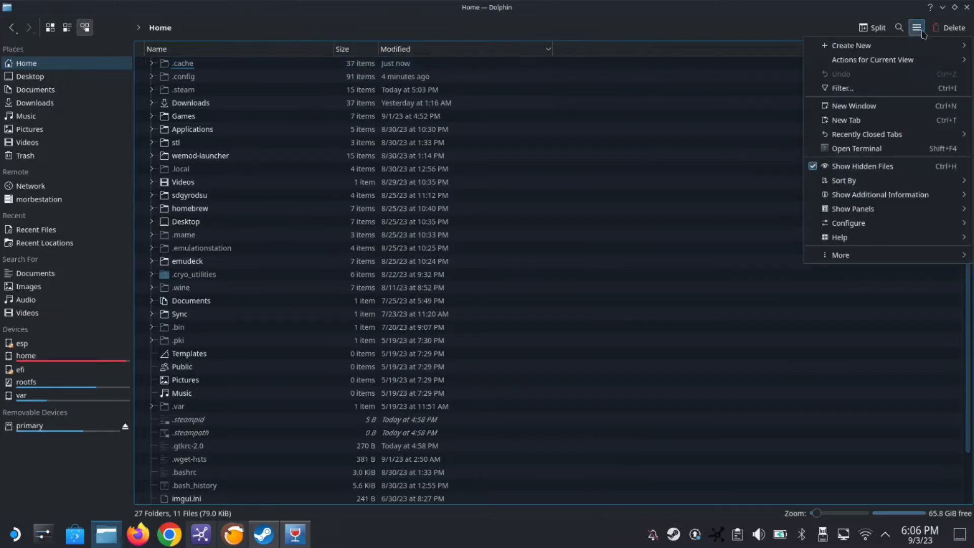
mouse_move(862, 165)
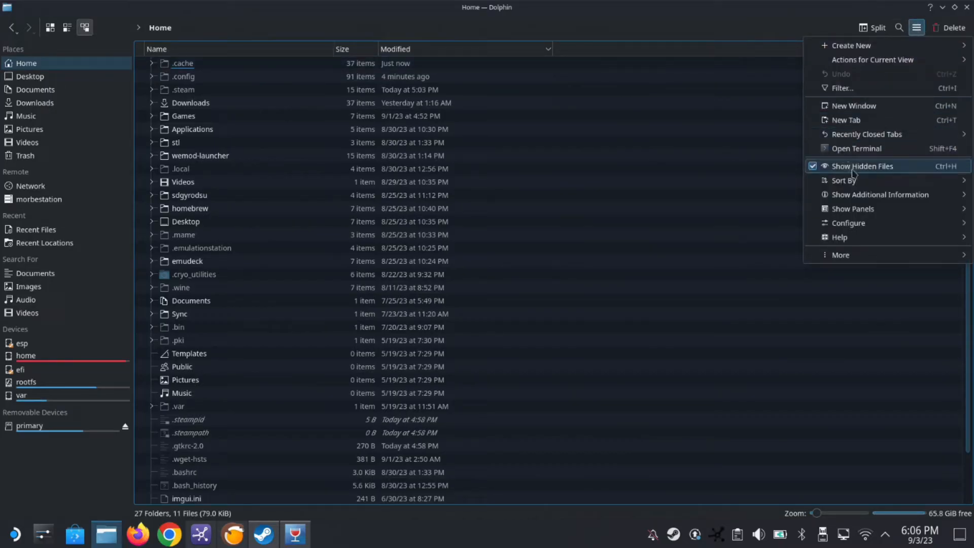
mouse_move(222, 85)
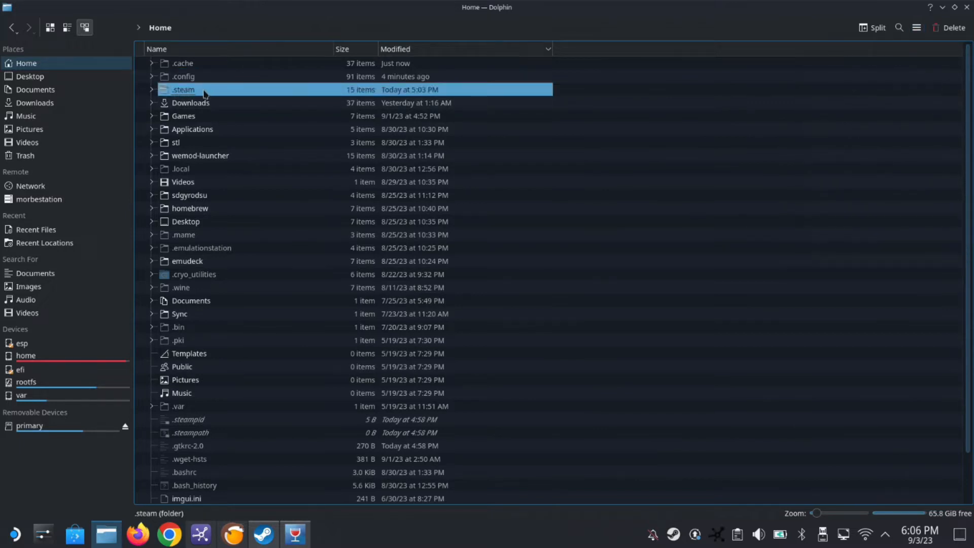
double_click(183, 90)
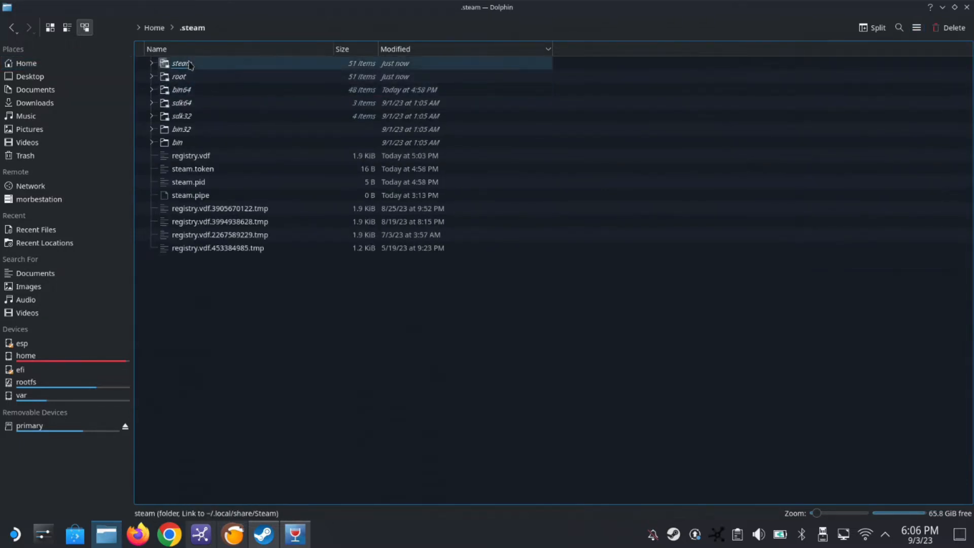
double_click(181, 63)
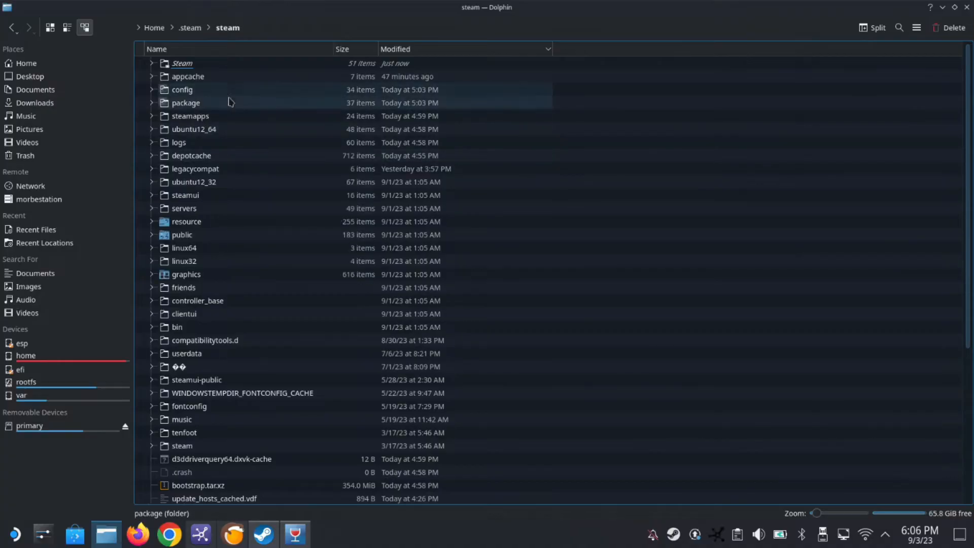
double_click(190, 116)
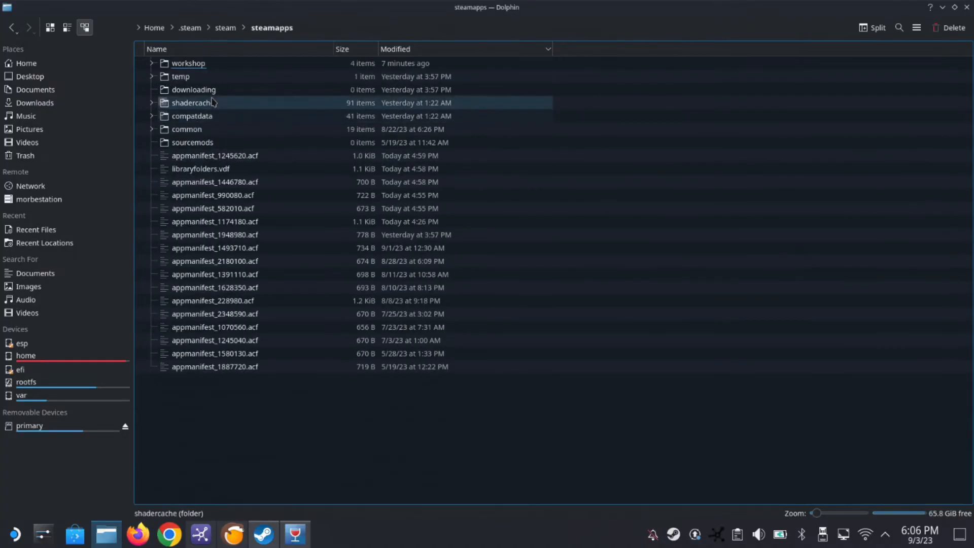
left_click(192, 115)
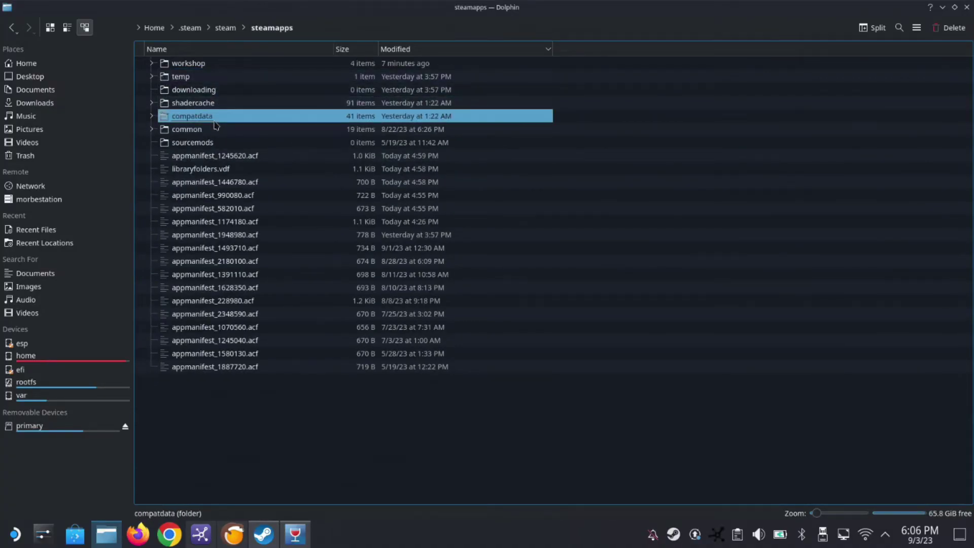
double_click(192, 116)
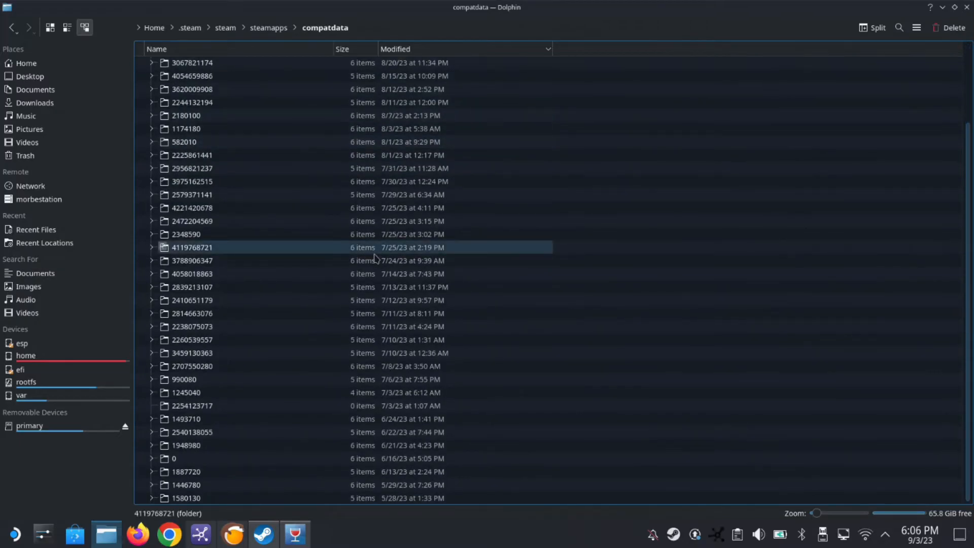
left_click(295, 534)
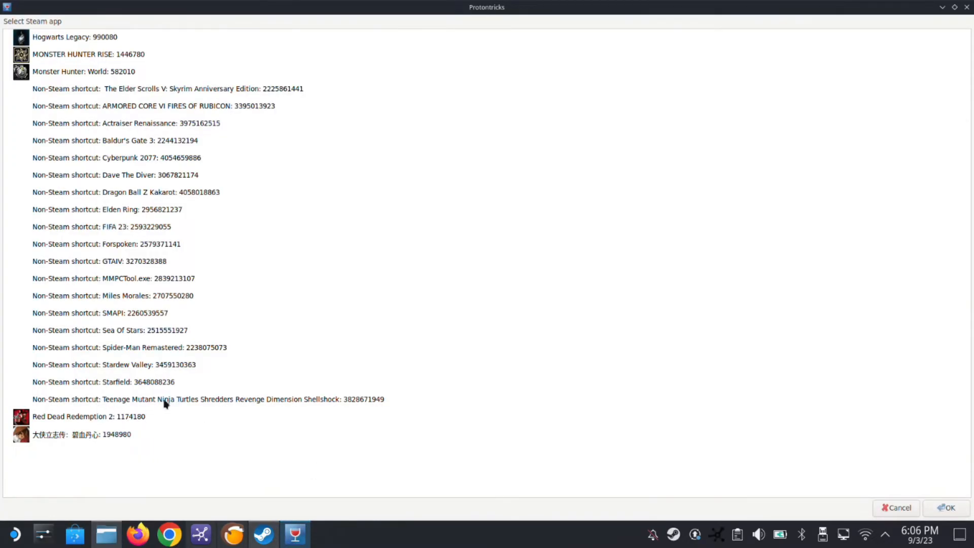
mouse_move(354, 409)
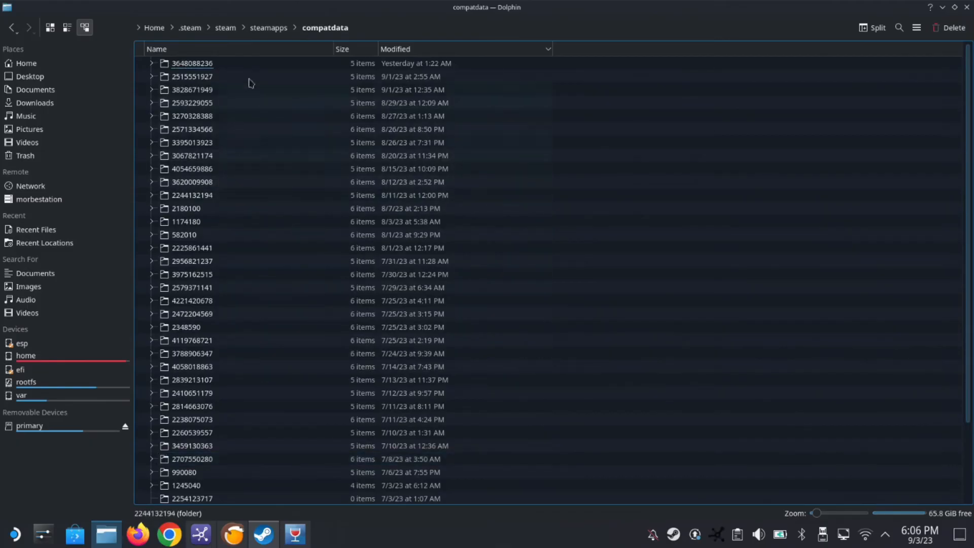
left_click(157, 48)
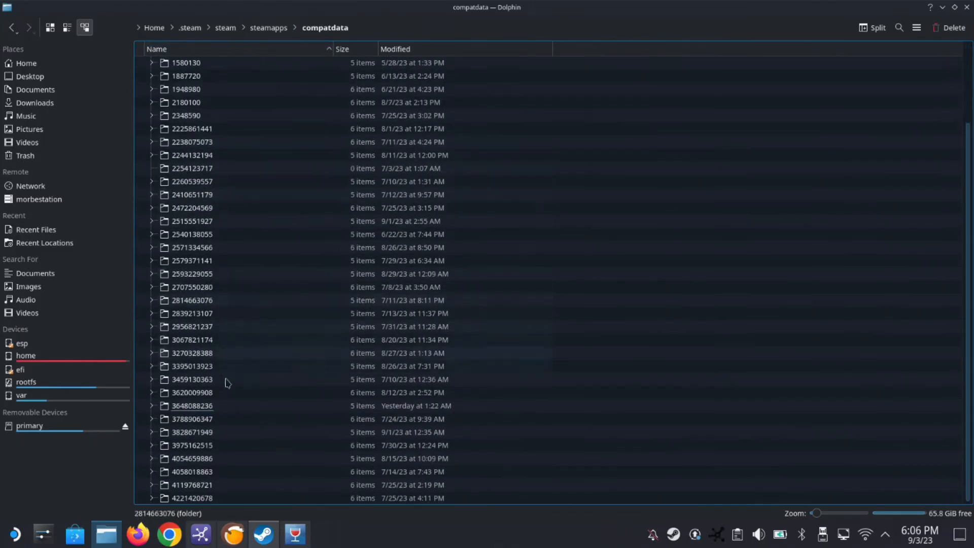
left_click(217, 433)
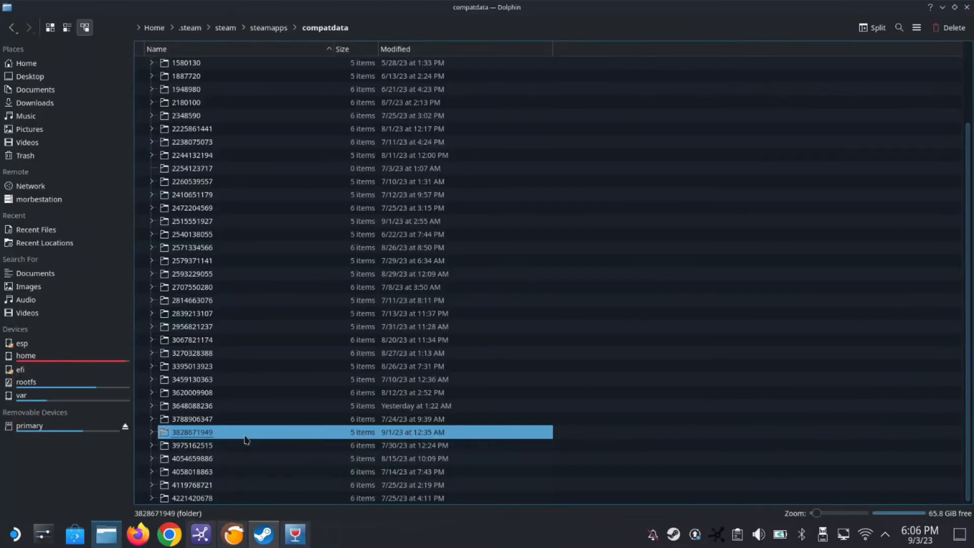
double_click(191, 432)
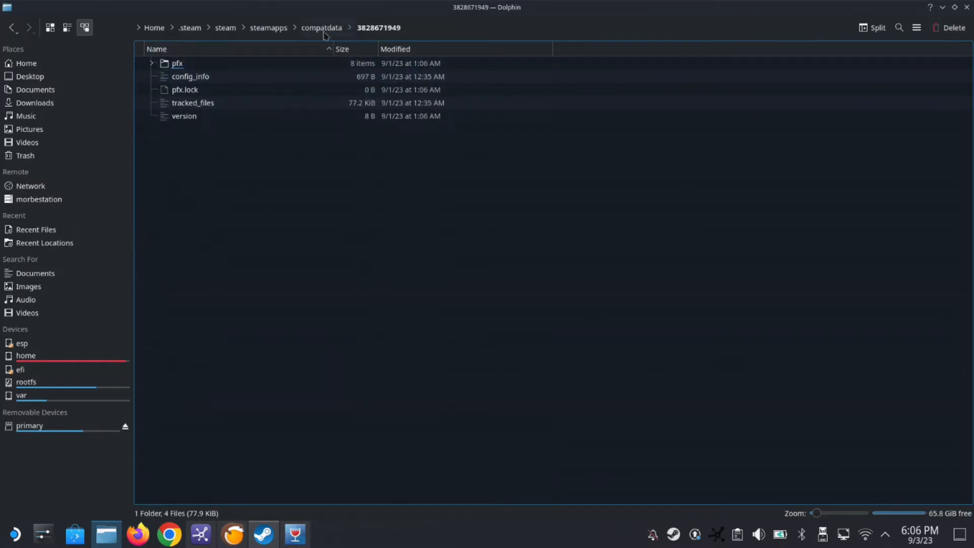
double_click(177, 63)
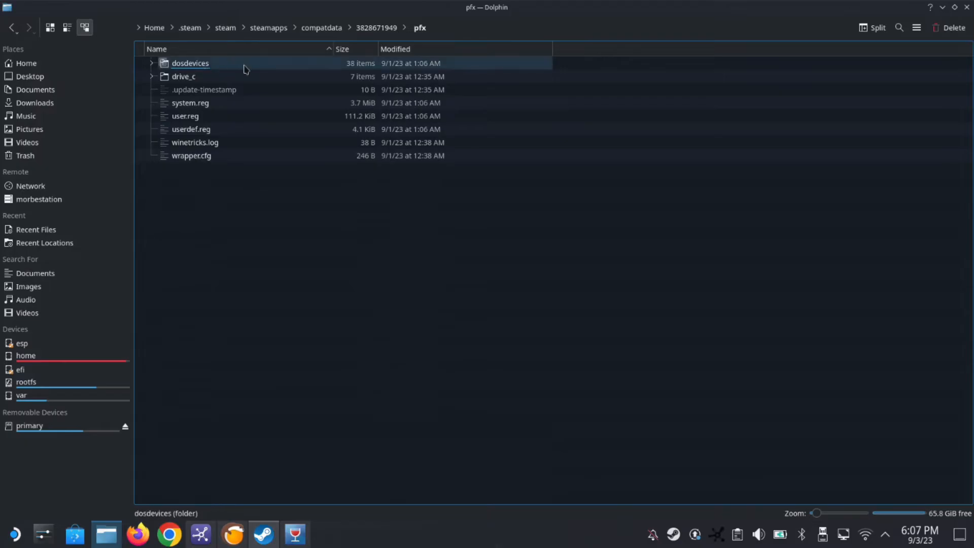
double_click(184, 76)
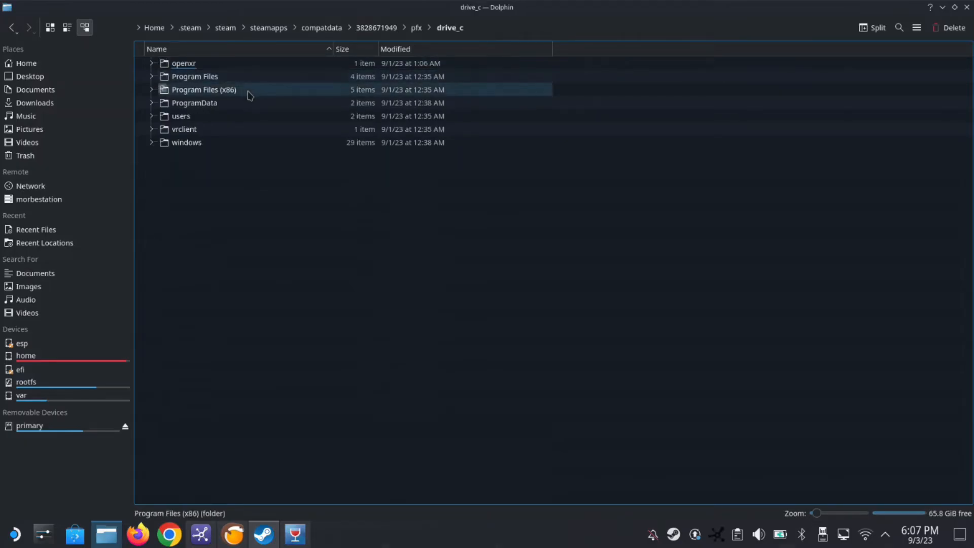
left_click(195, 102)
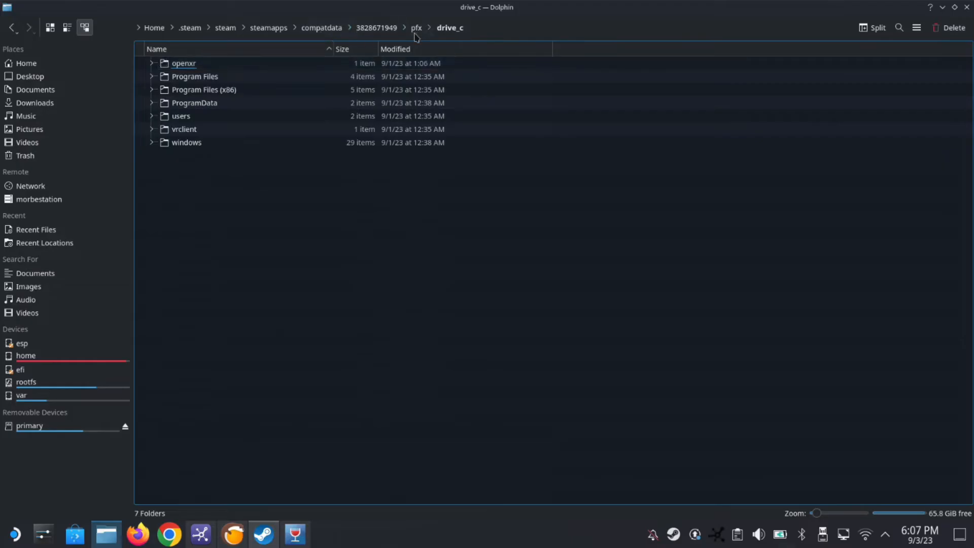
left_click(376, 27)
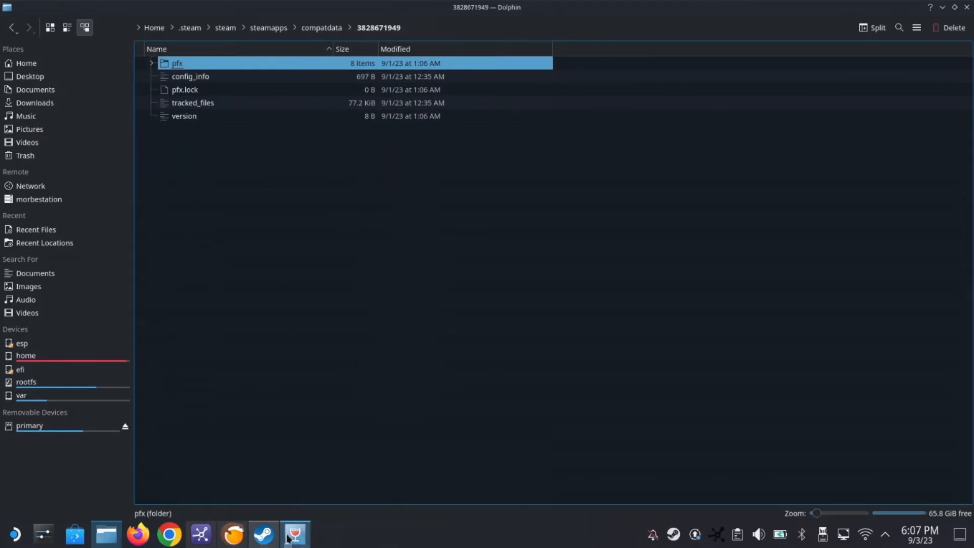
Remove the TMNT non-Steam shortcut from the Steam library and return to the file manager.
left_click(264, 533)
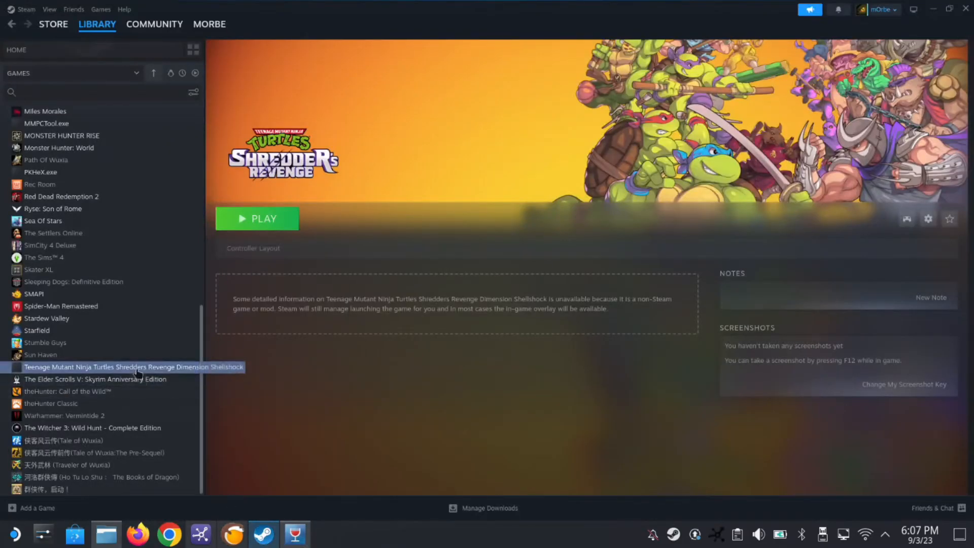
right_click(134, 366)
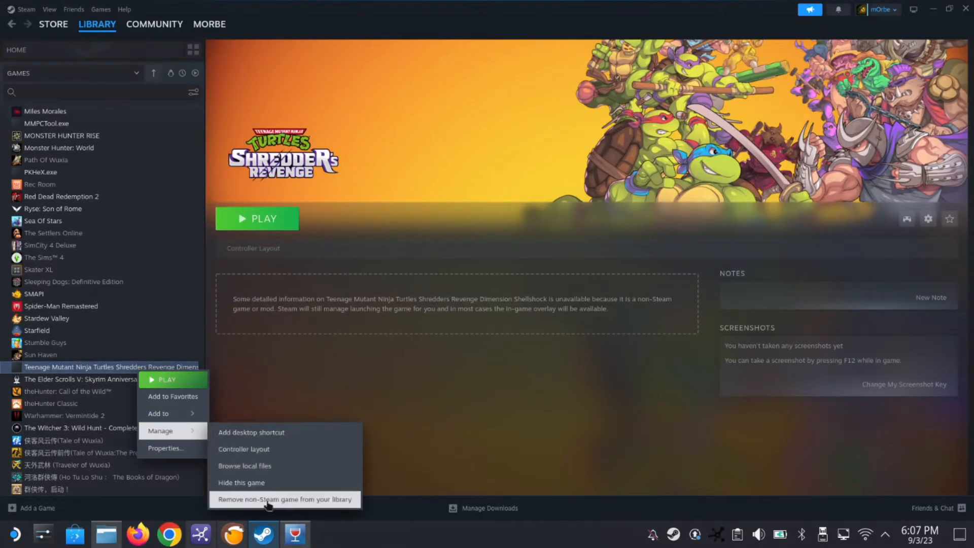
mouse_move(275, 510)
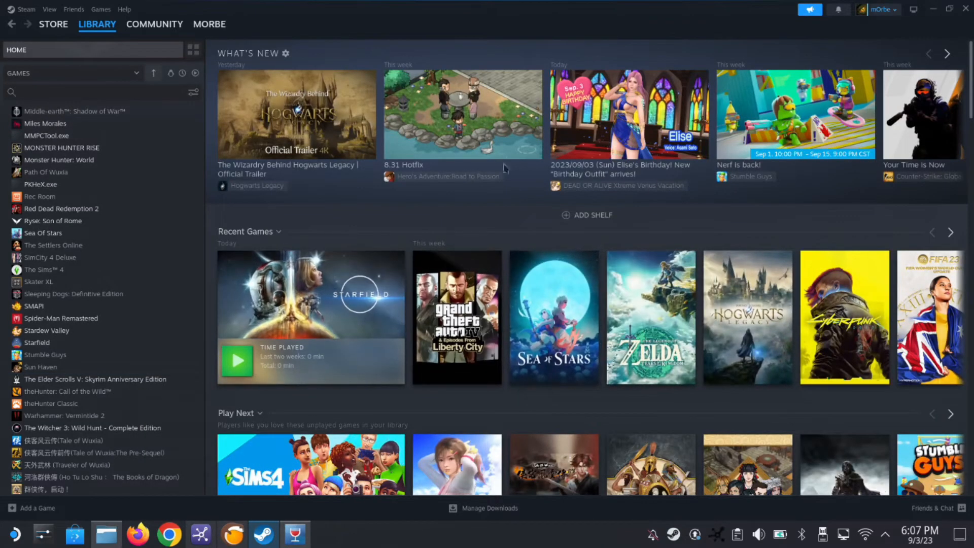
left_click(295, 534)
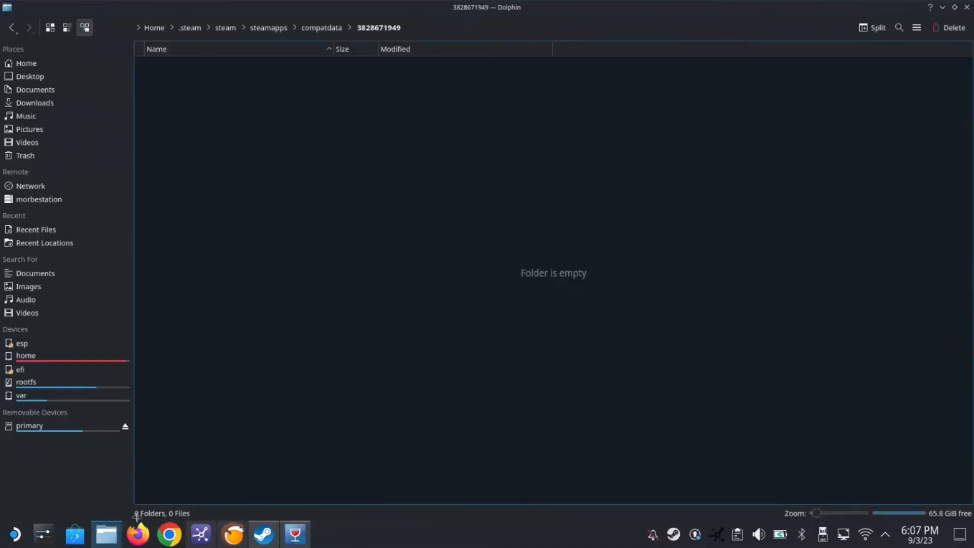
mouse_move(358, 120)
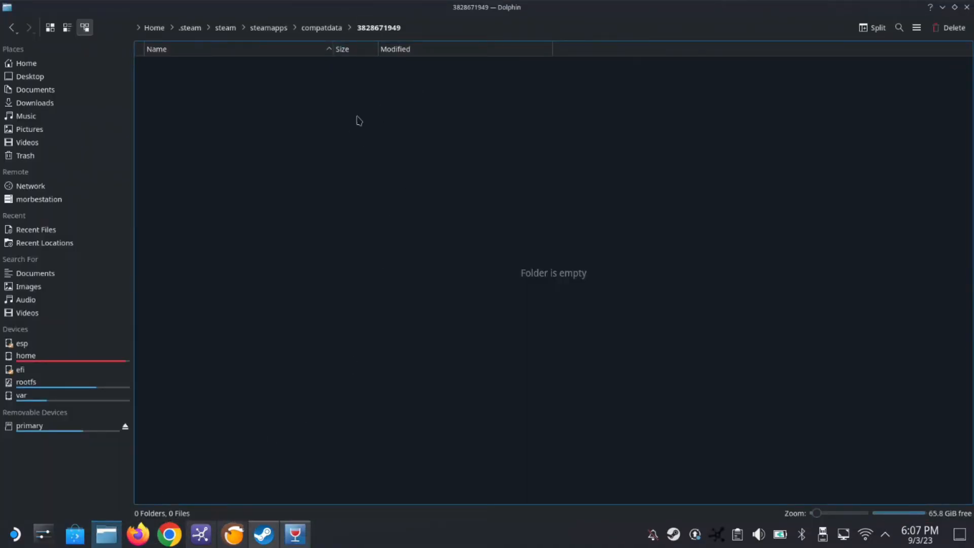
mouse_move(332, 120)
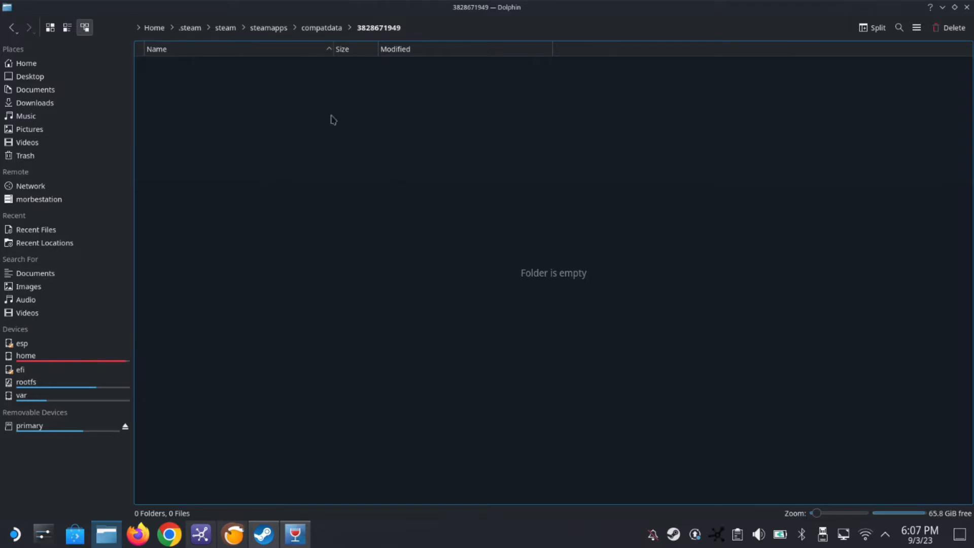
left_click(322, 27)
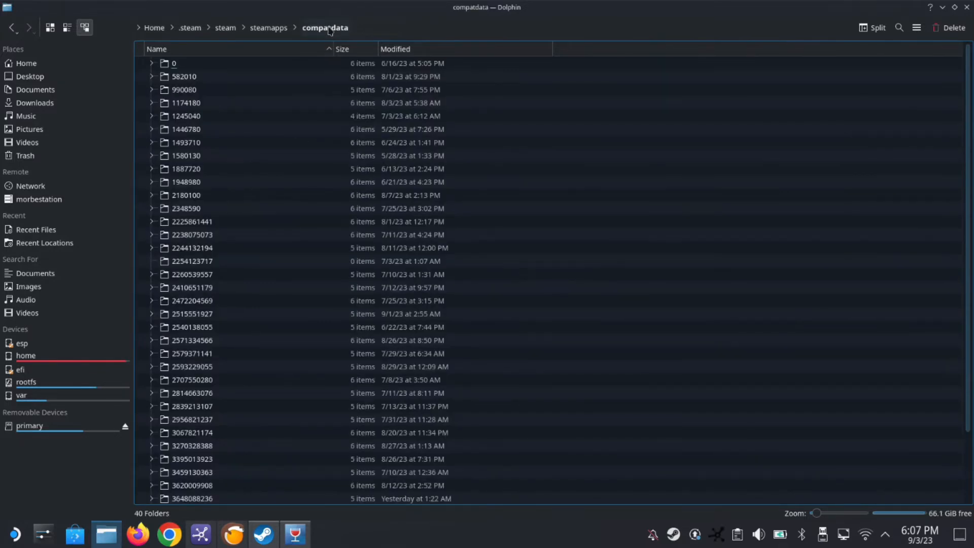
scroll("down", 3)
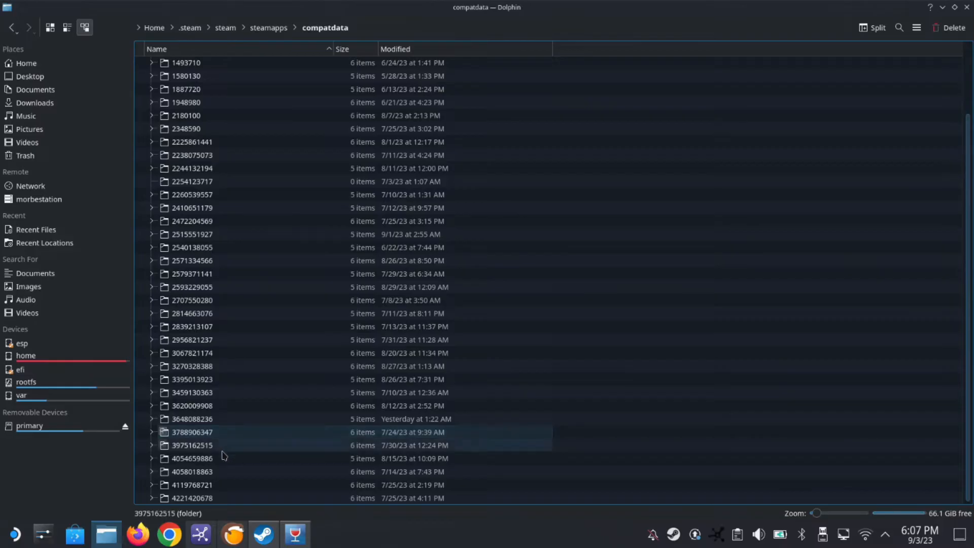
left_click(187, 445)
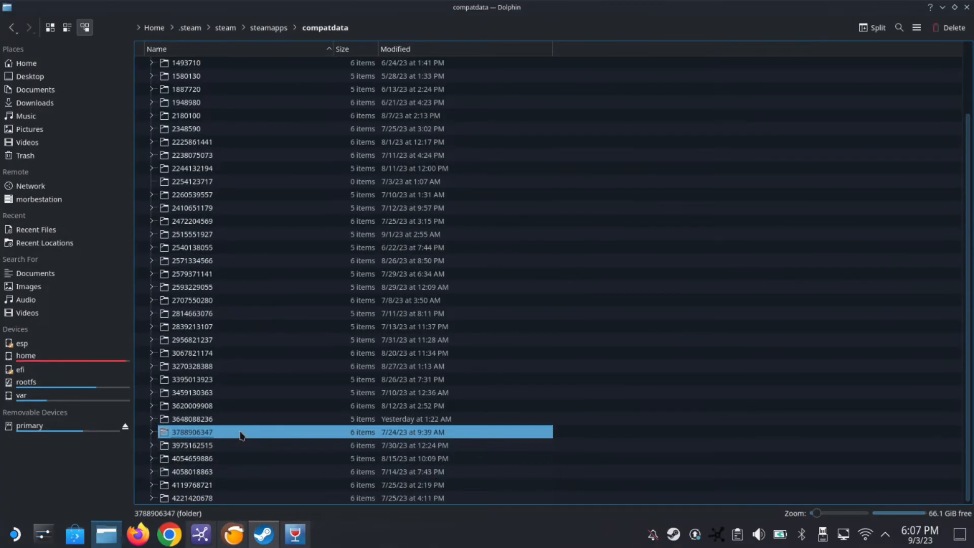
mouse_move(86, 145)
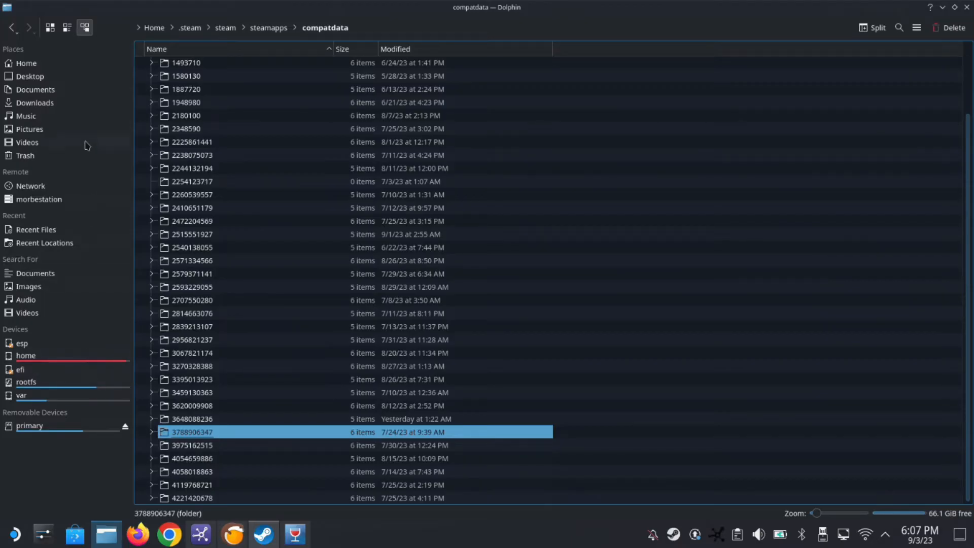
Check the Teenage Mutant Ninja Turtles game folder in Downloads for TMNT.exe, then return to Downloads.
left_click(34, 102)
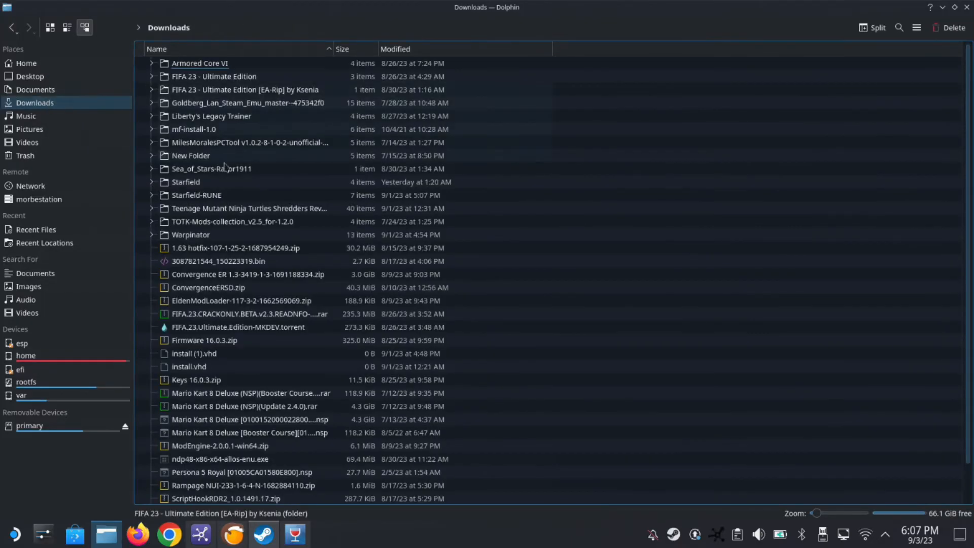
double_click(249, 208)
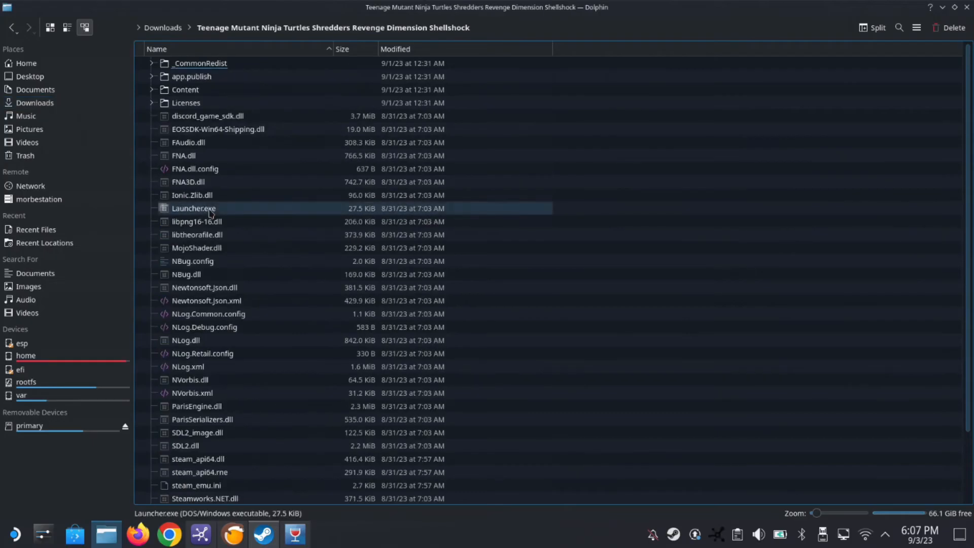
scroll("down", 3)
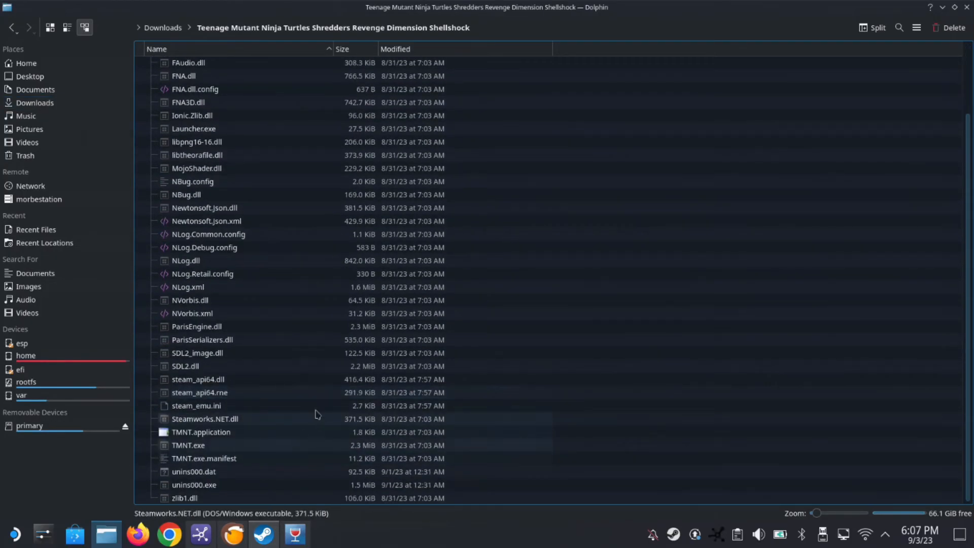
left_click(188, 445)
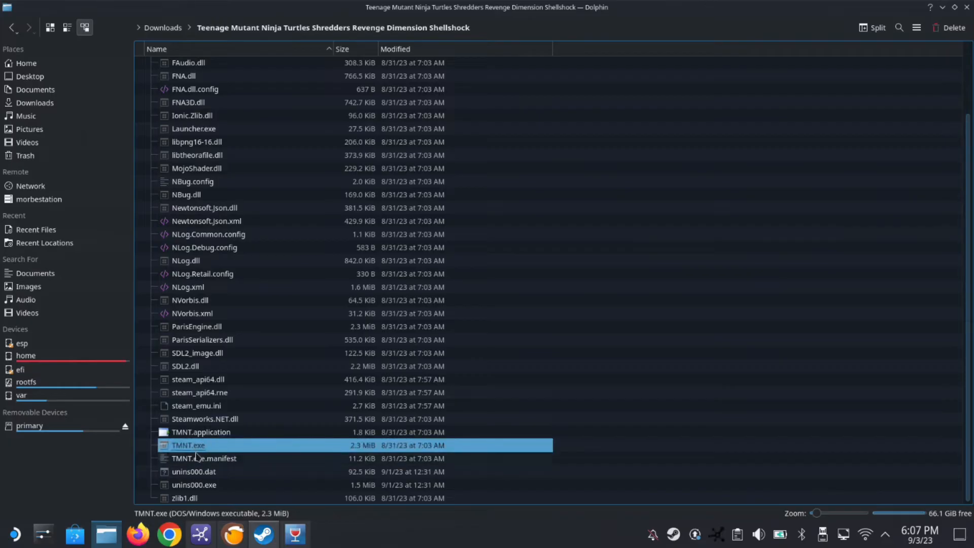
scroll("up", 3)
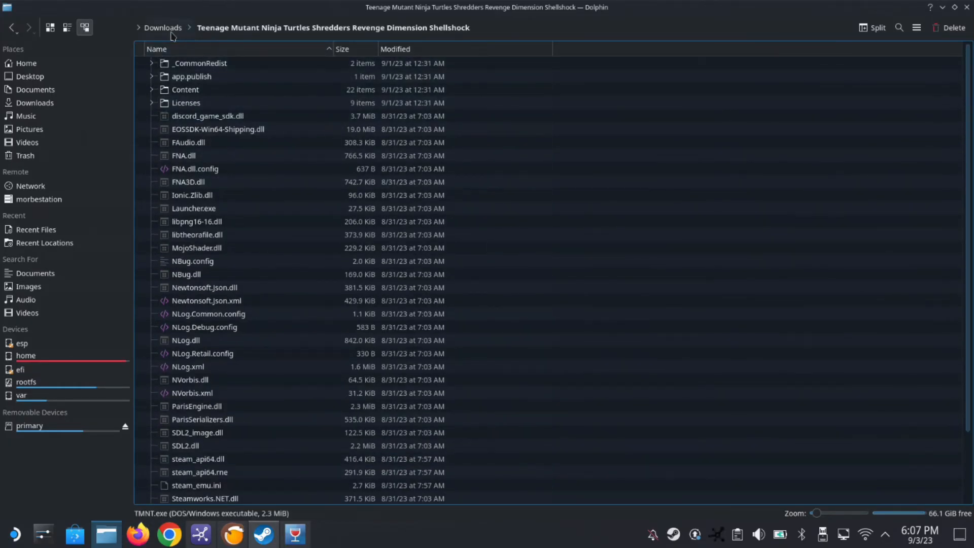
left_click(162, 28)
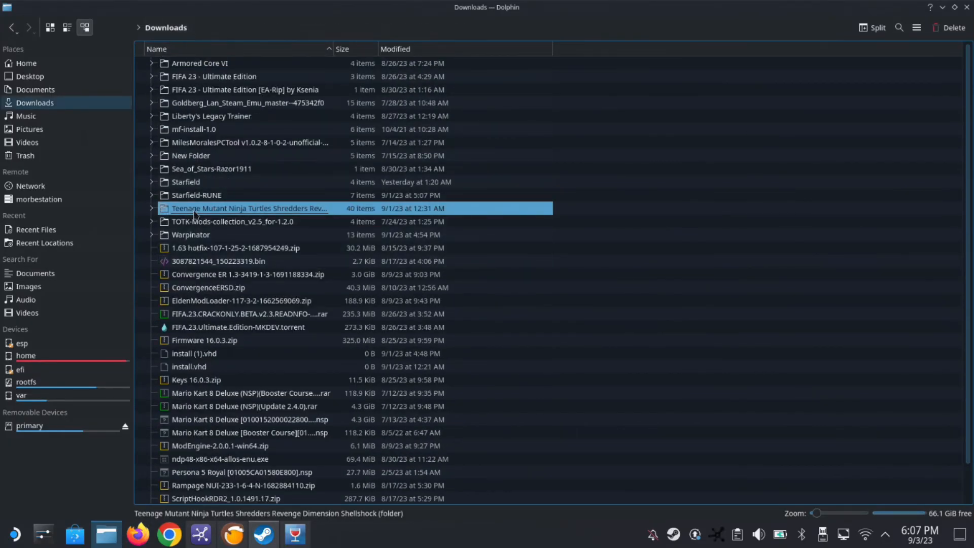
mouse_move(131, 200)
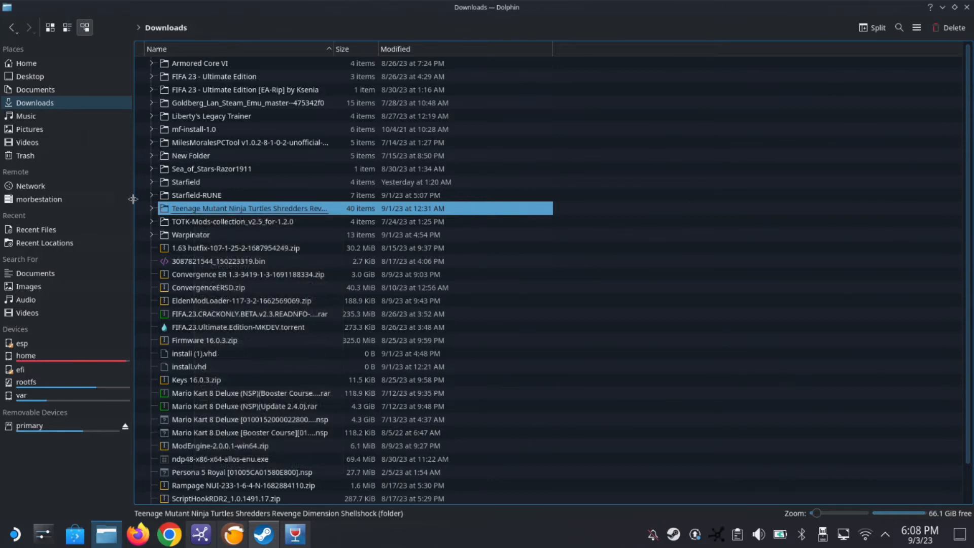
mouse_move(38, 303)
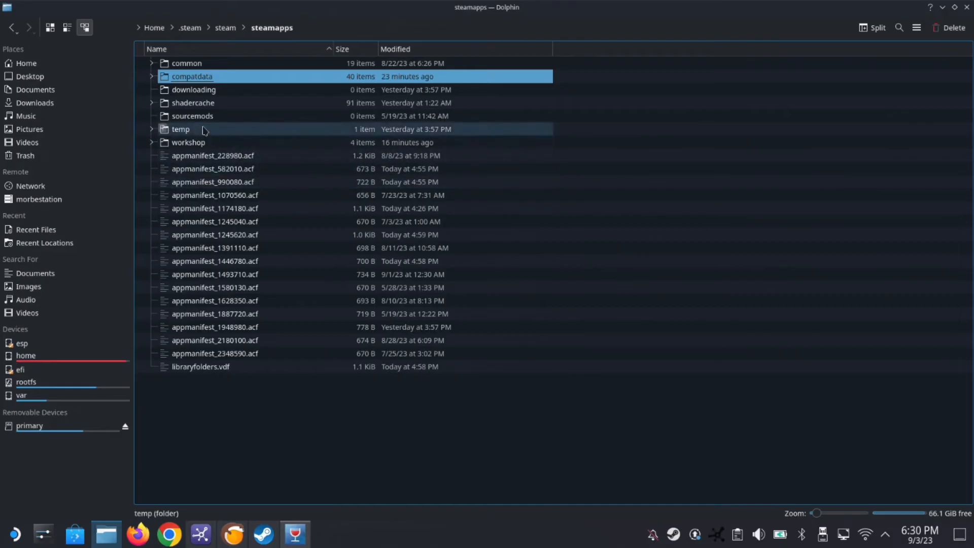
mouse_move(193, 103)
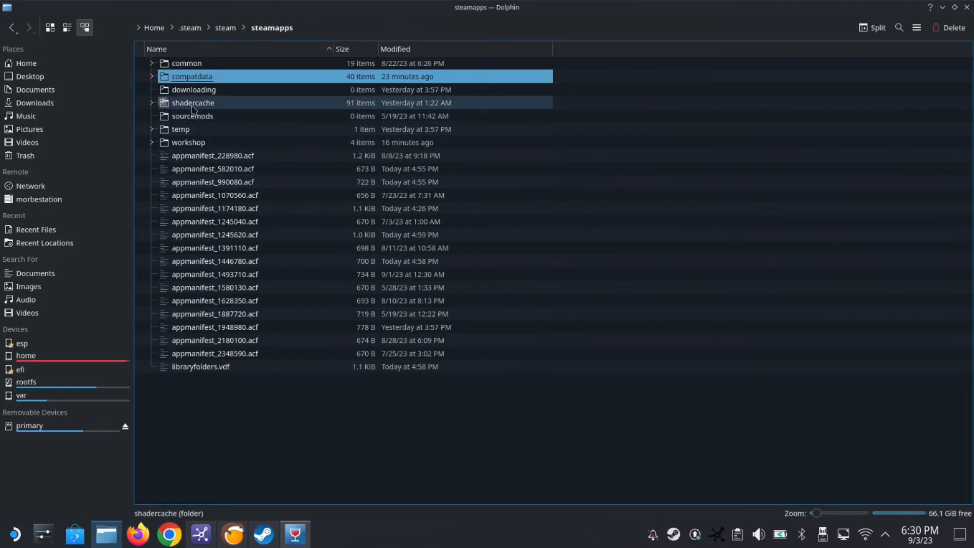
Browse the steamapps folders and enter shadercache with its numbered game cache folders.
left_click(193, 103)
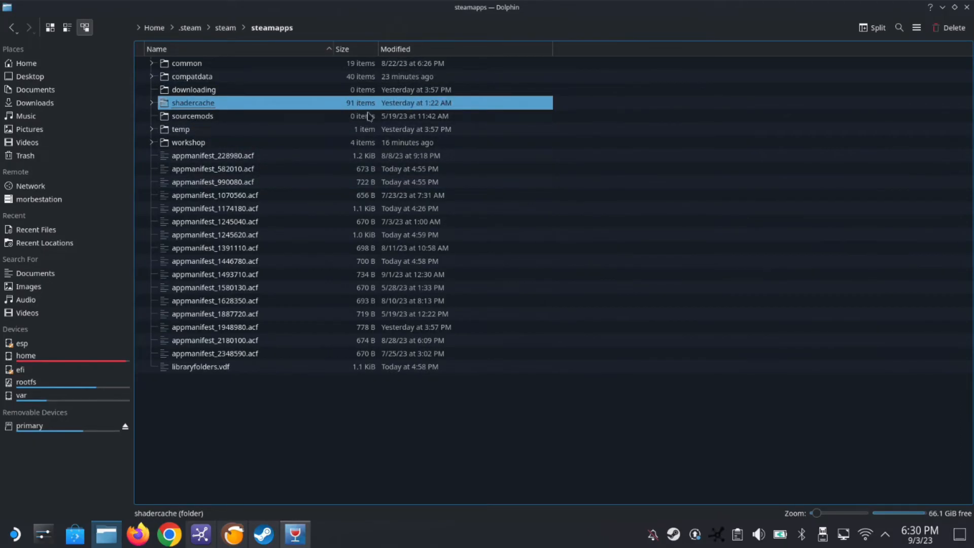
left_click(191, 76)
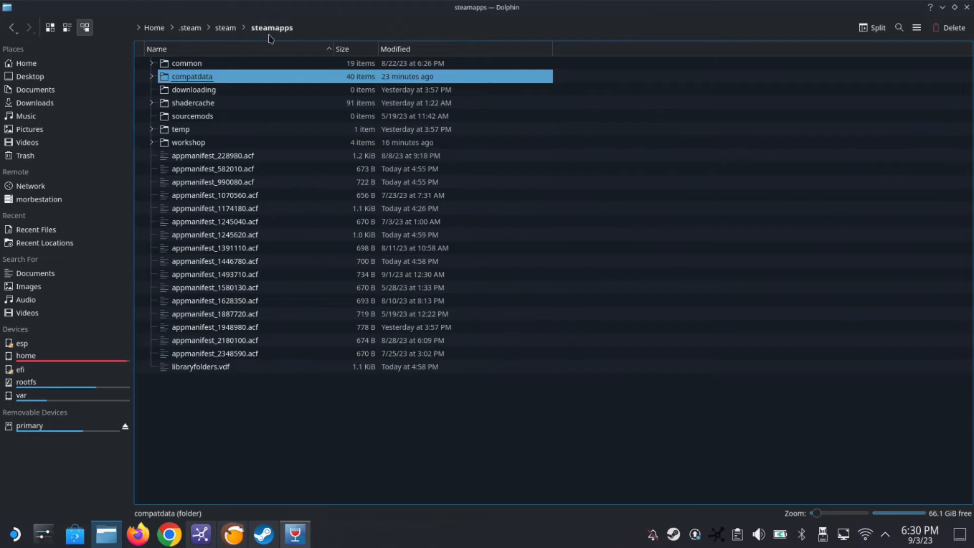
mouse_move(190, 92)
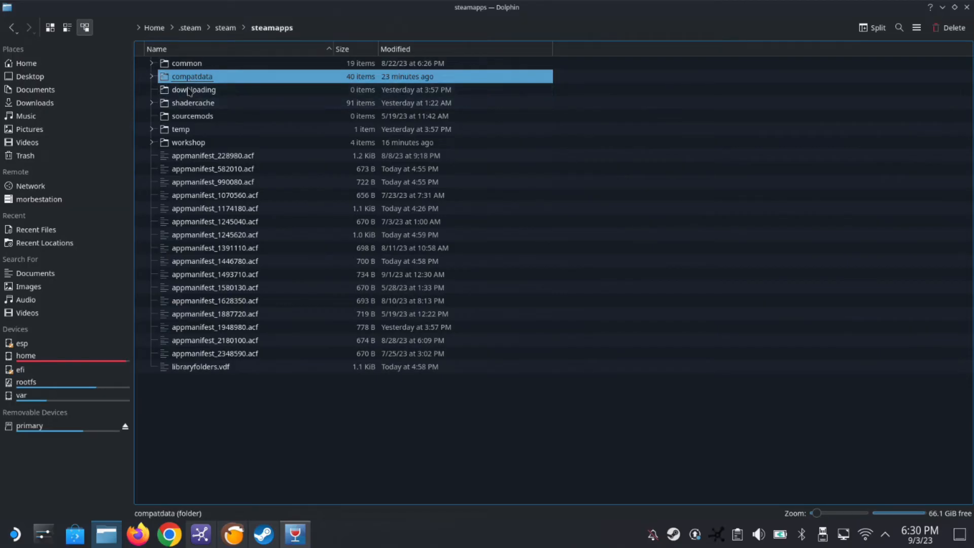
left_click(192, 116)
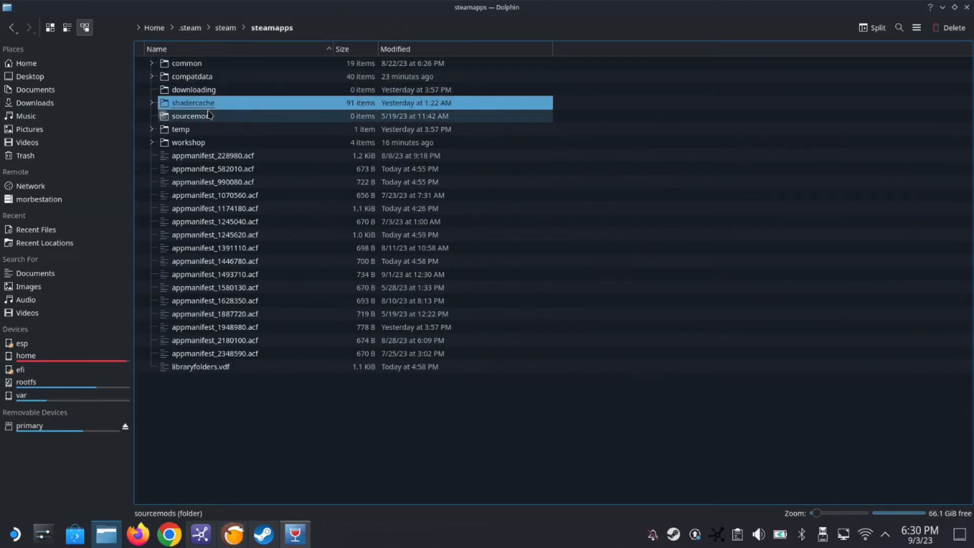
left_click(192, 116)
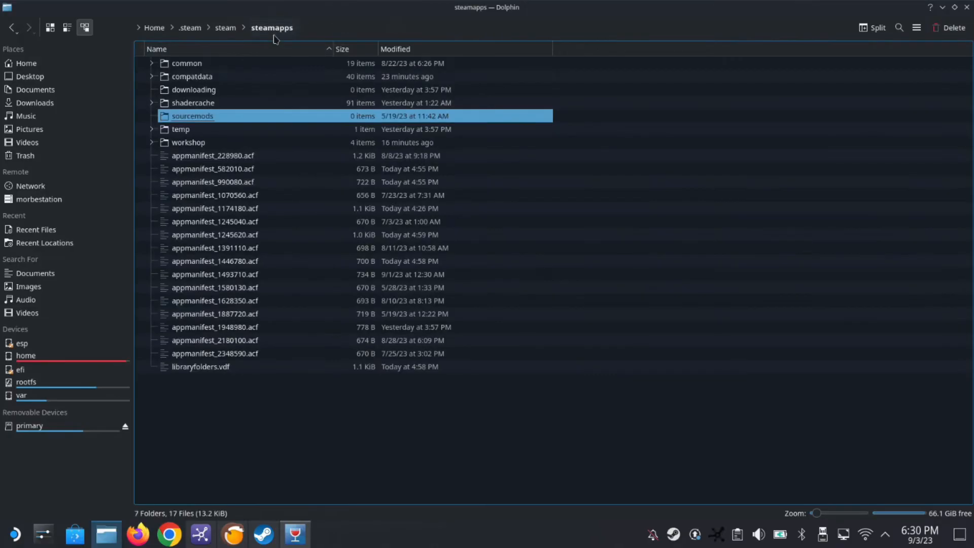
double_click(193, 102)
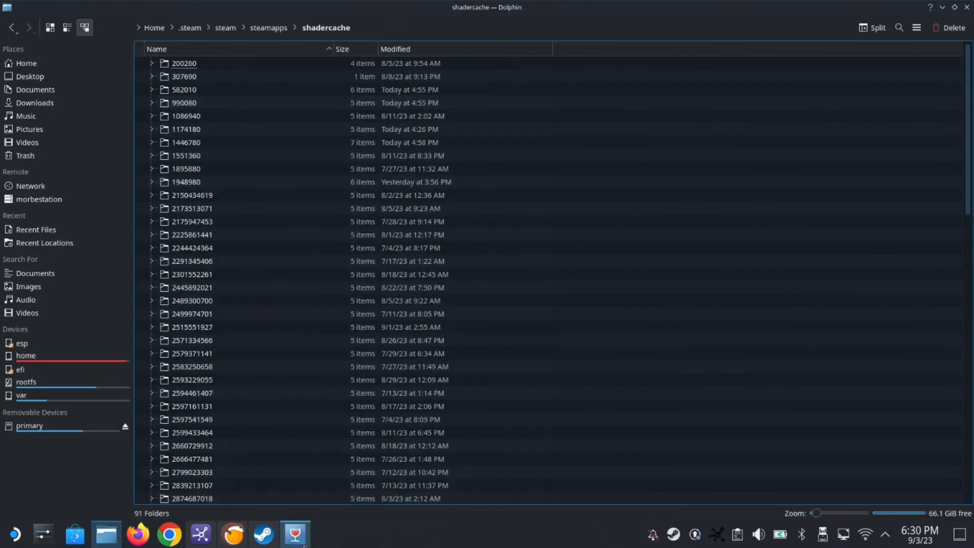
left_click(268, 27)
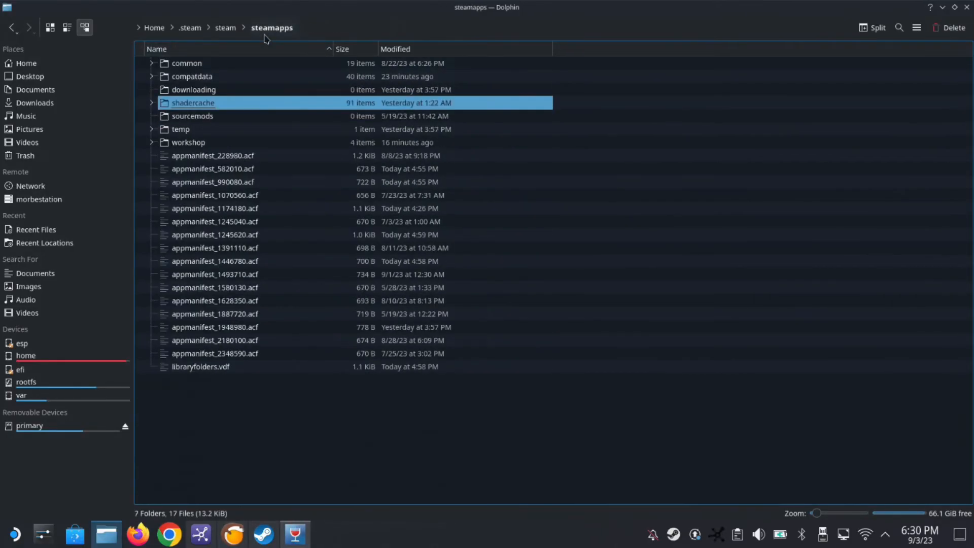
mouse_move(193, 103)
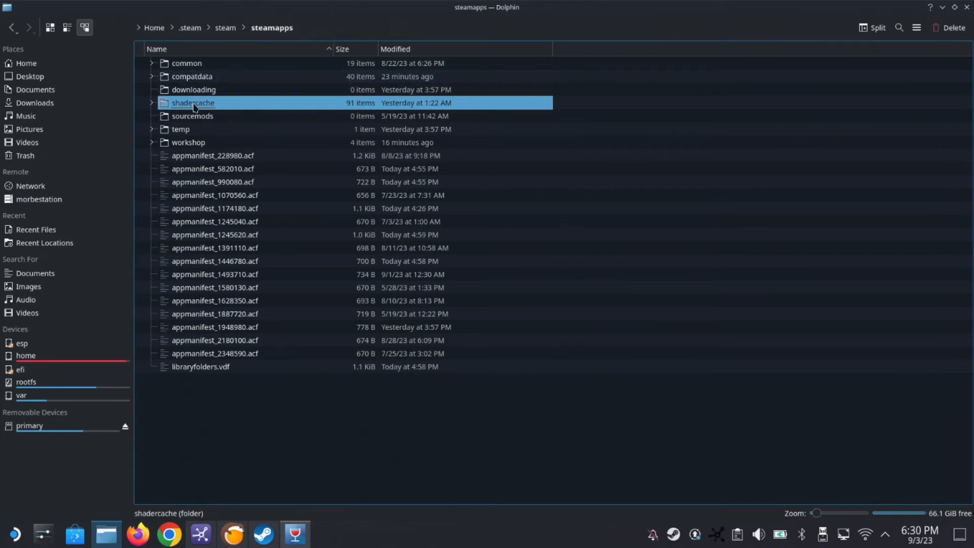
double_click(193, 103)
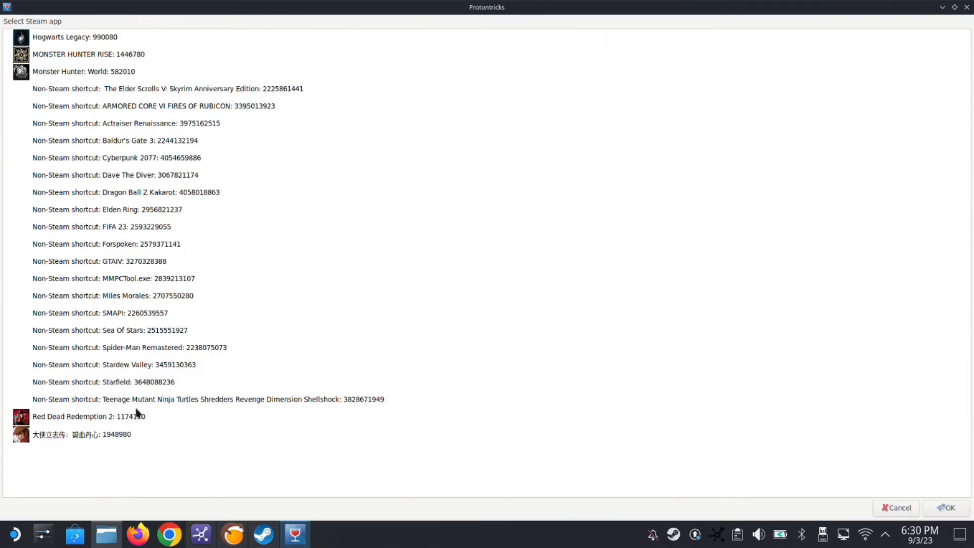
mouse_move(356, 408)
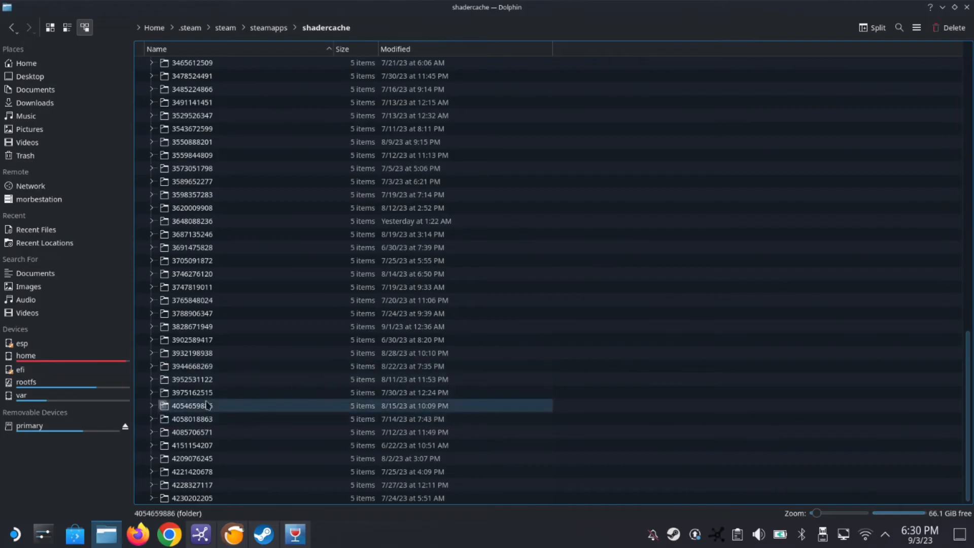
left_click(192, 326)
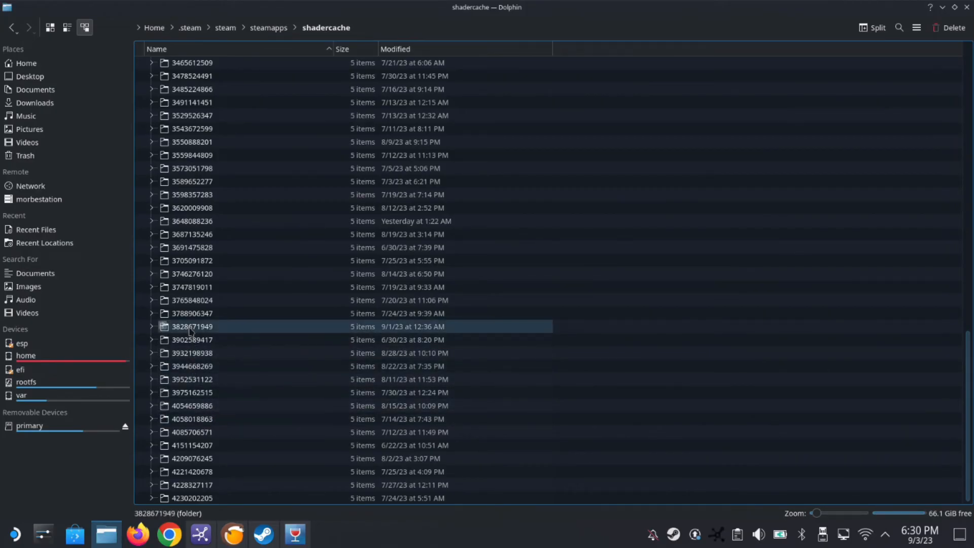
left_click(193, 326)
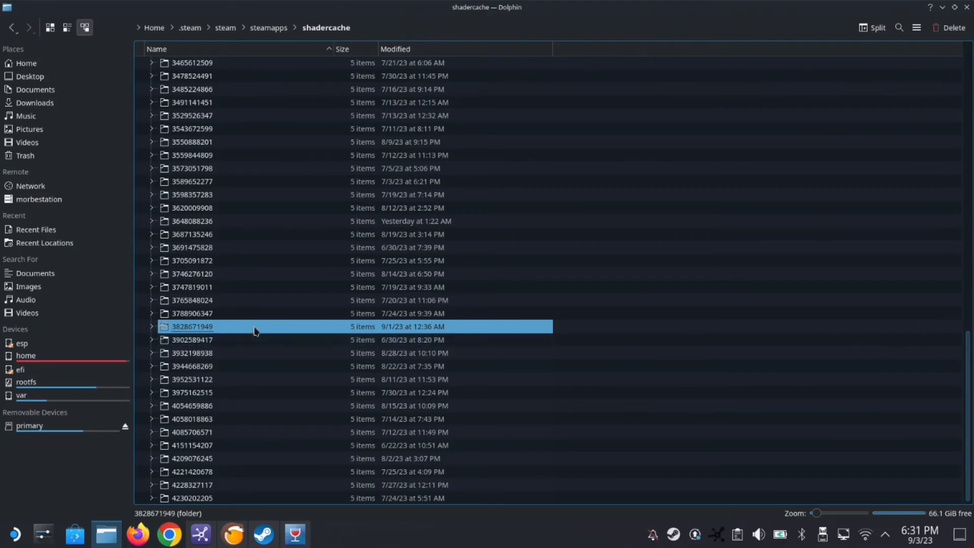
double_click(192, 326)
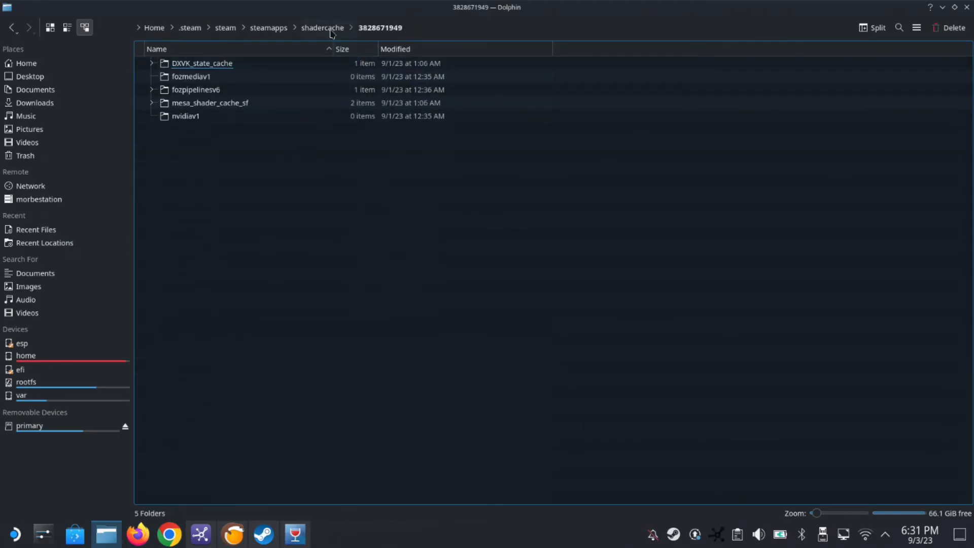
left_click(322, 27)
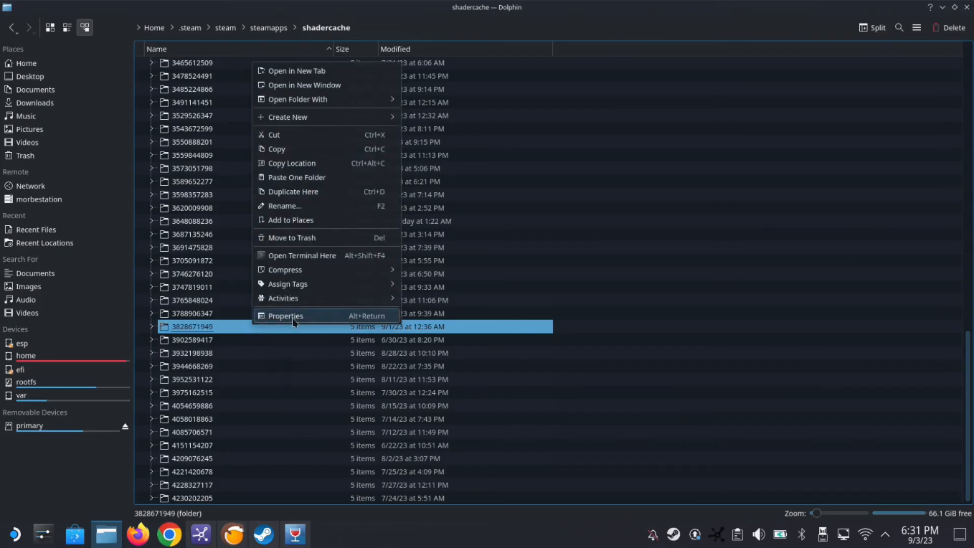
left_click(285, 316)
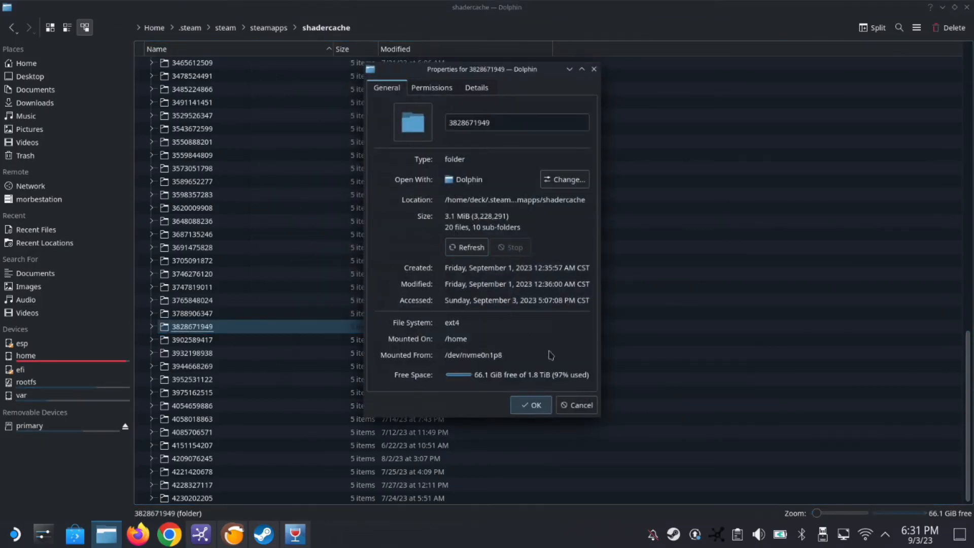
right_click(192, 325)
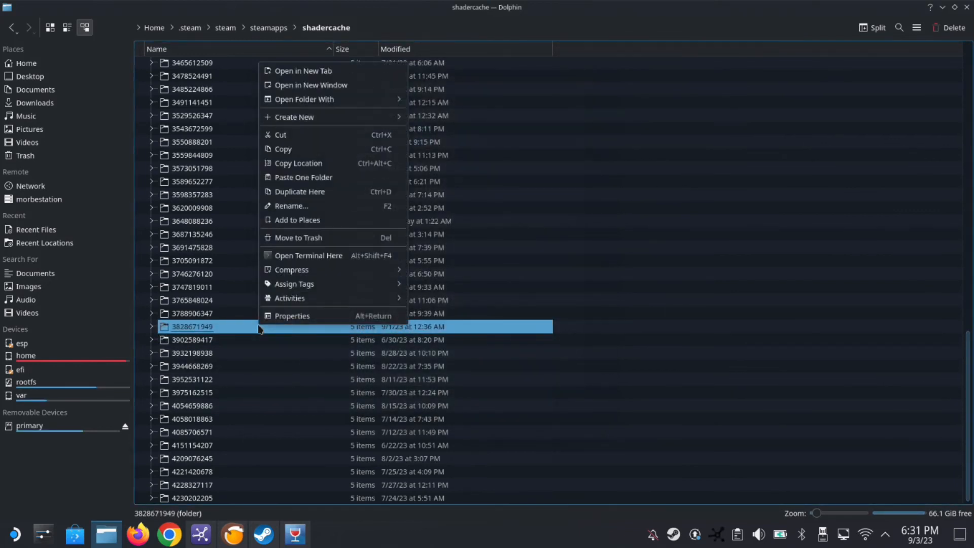
mouse_move(304, 238)
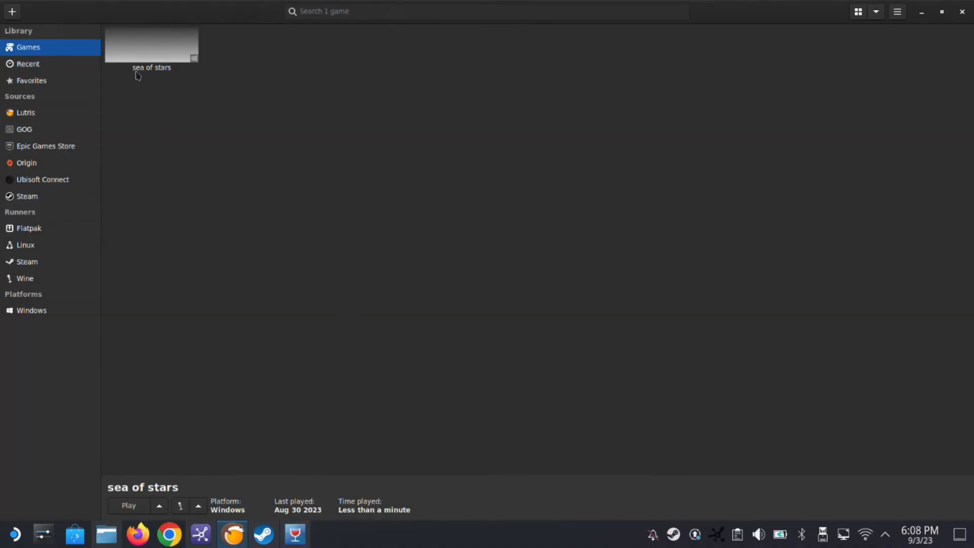
Start removing sea of stars from its tile's context menu, keeping Delete ~/Games/sea-of-stars ticked.
right_click(152, 47)
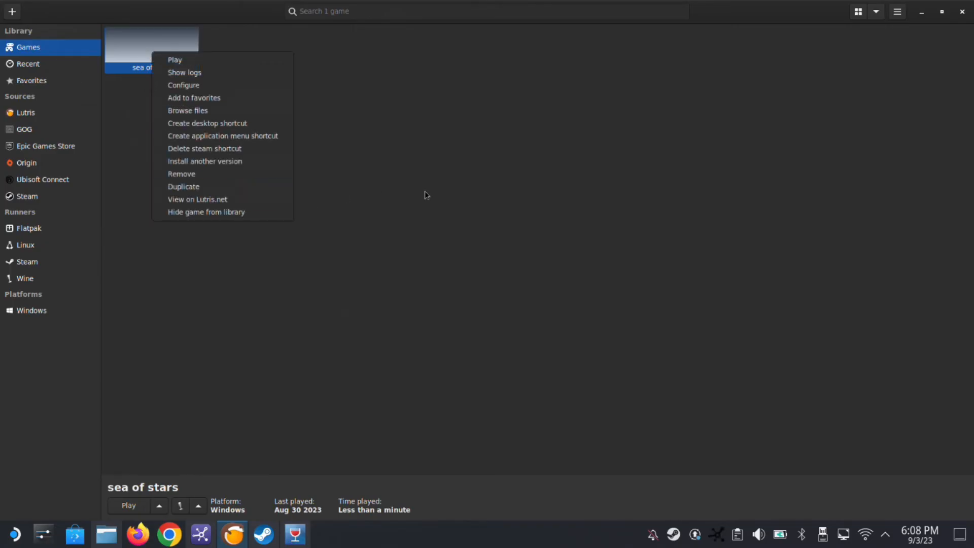
left_click(175, 82)
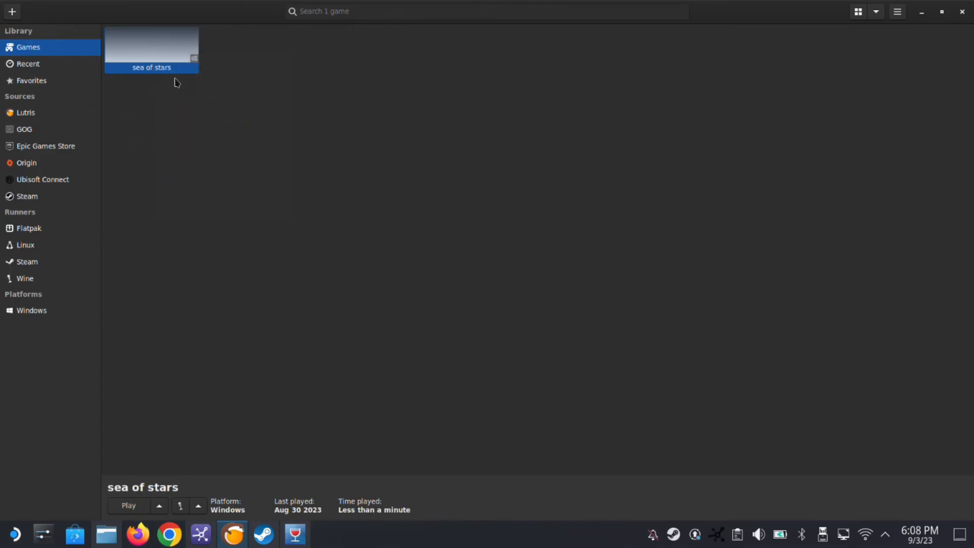
right_click(151, 48)
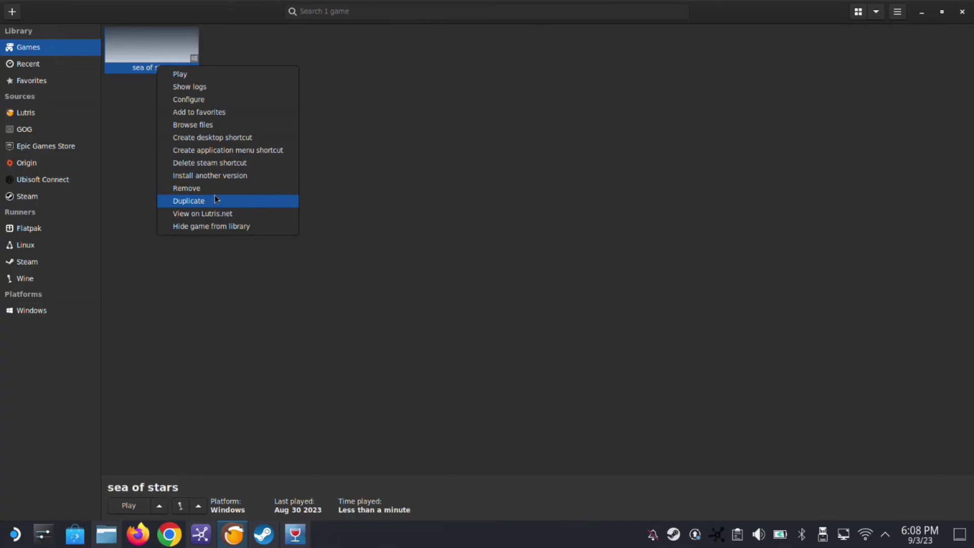
left_click(187, 188)
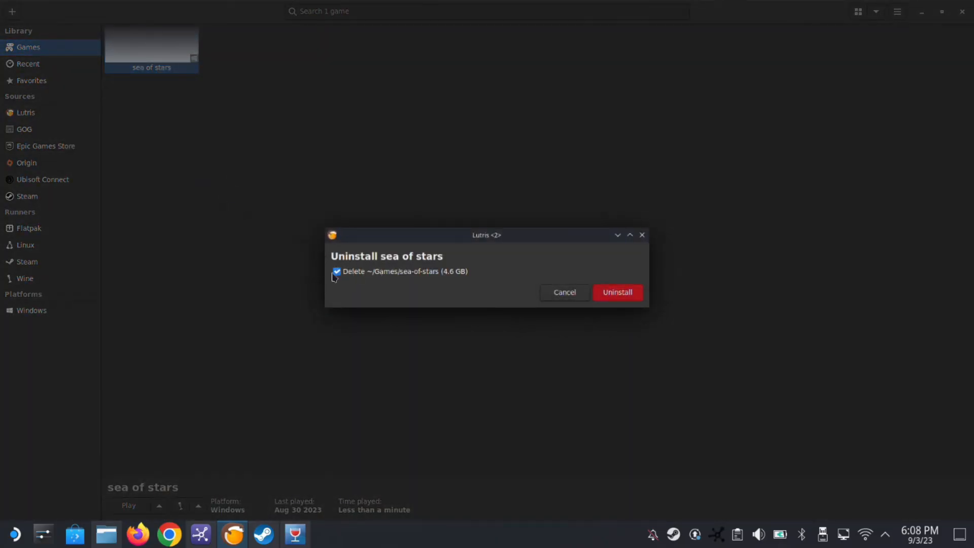
mouse_move(388, 275)
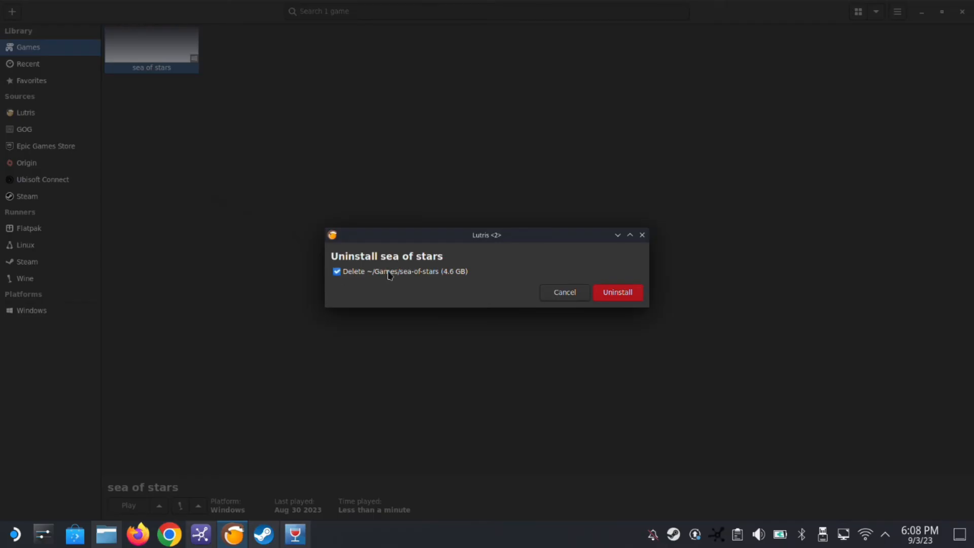
mouse_move(434, 278)
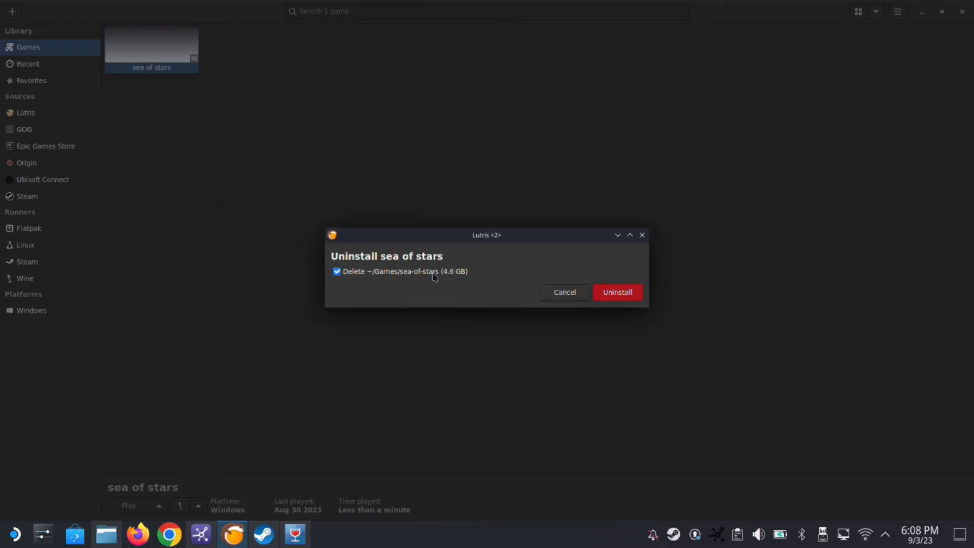
mouse_move(451, 280)
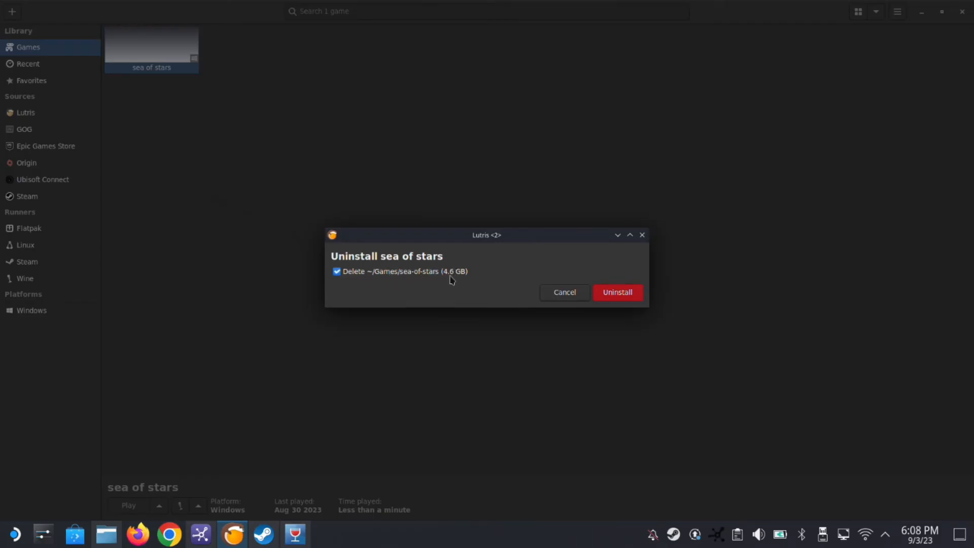
mouse_move(546, 288)
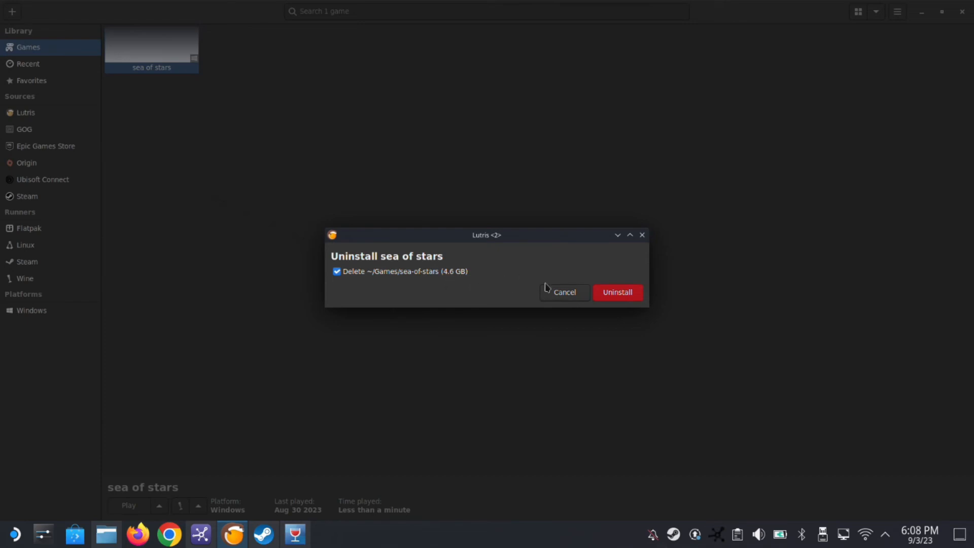
mouse_move(169, 534)
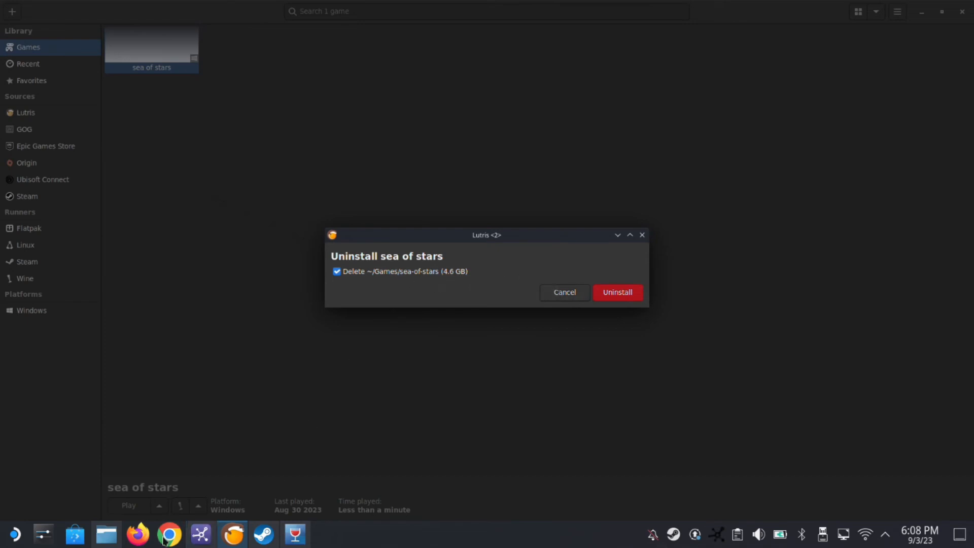
Switch to Dolphin and navigate from Home into the Games folder.
left_click(106, 533)
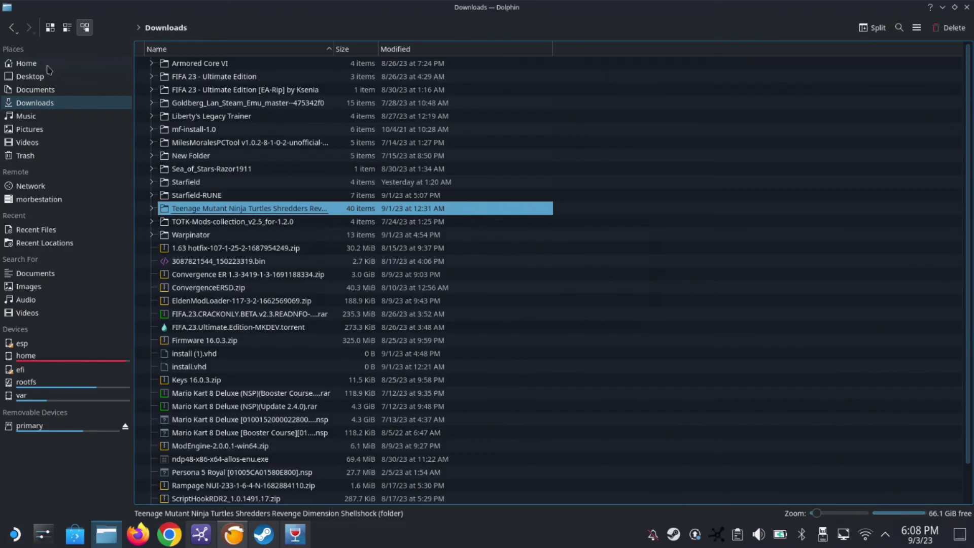
left_click(25, 63)
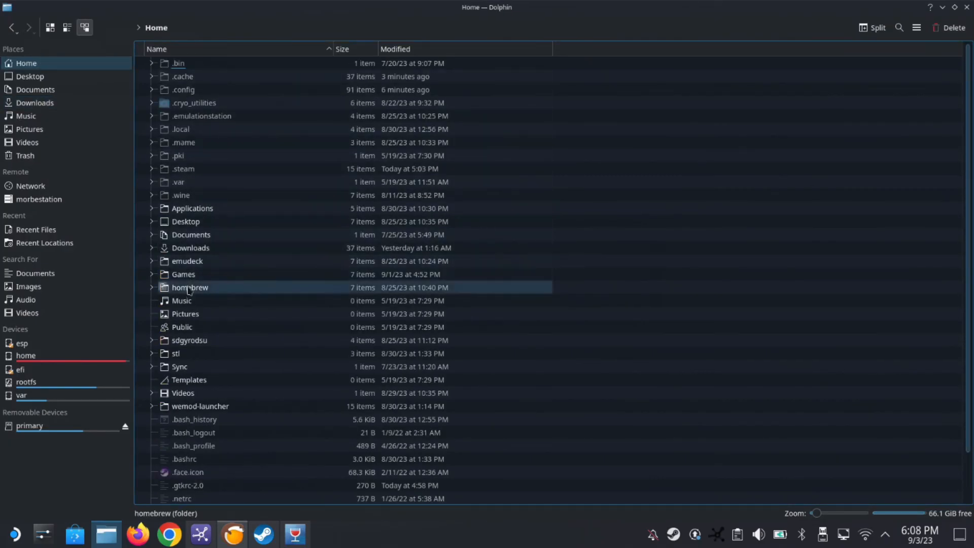
double_click(183, 274)
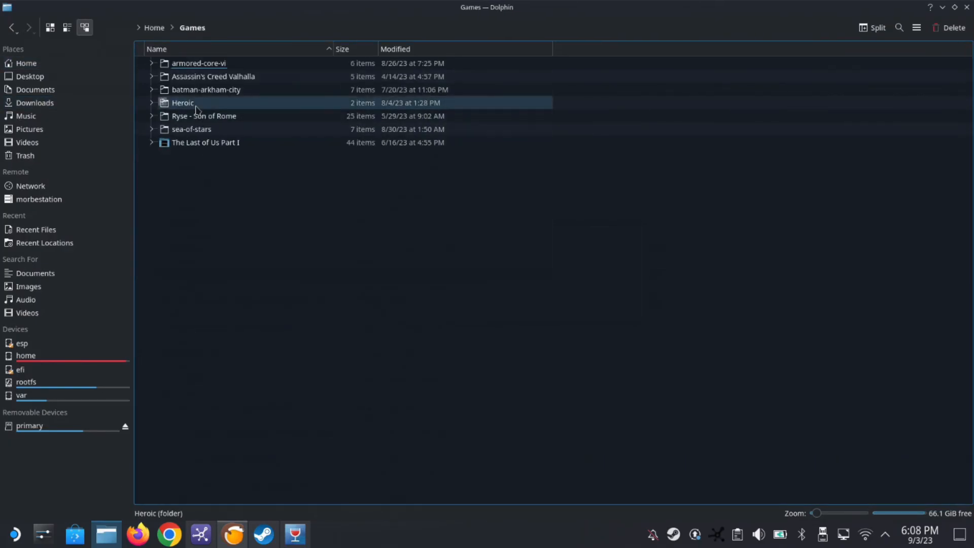
Check the sea-of-stars folder's properties (4.3 GiB, 7,090 files) and close the dialog.
left_click(192, 129)
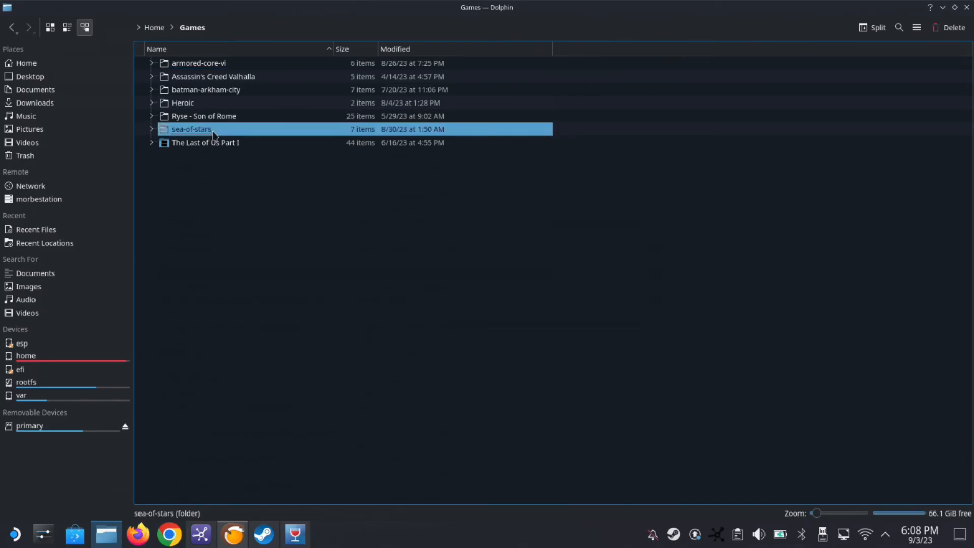
right_click(192, 128)
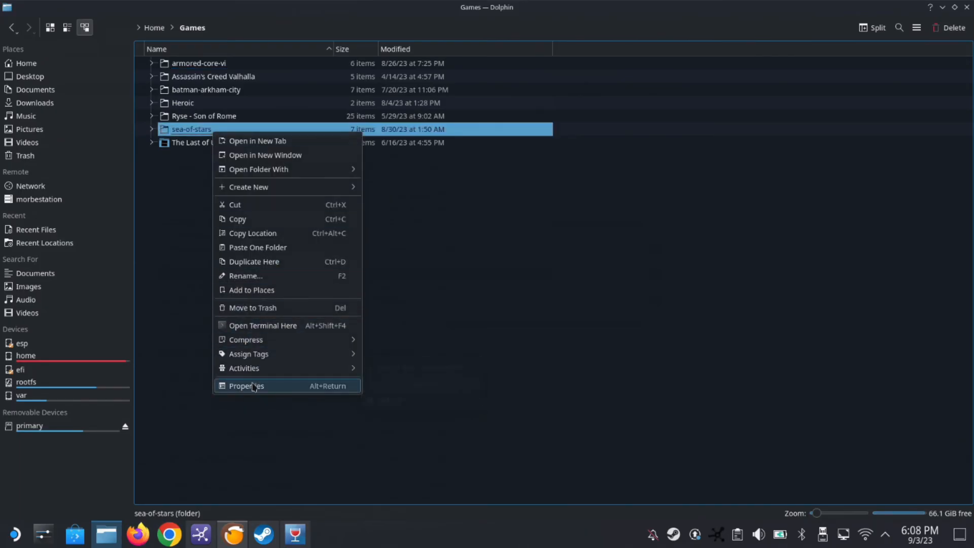
left_click(246, 386)
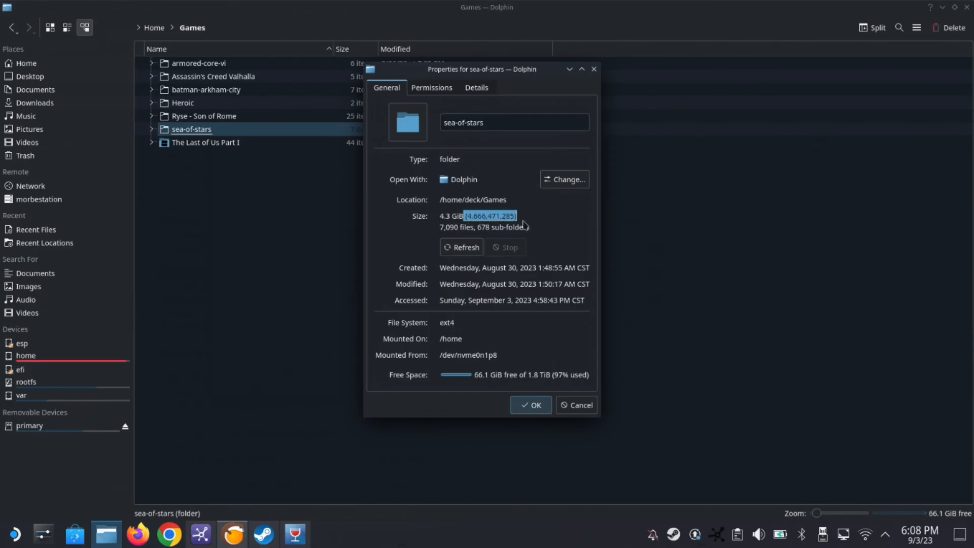
left_click(339, 463)
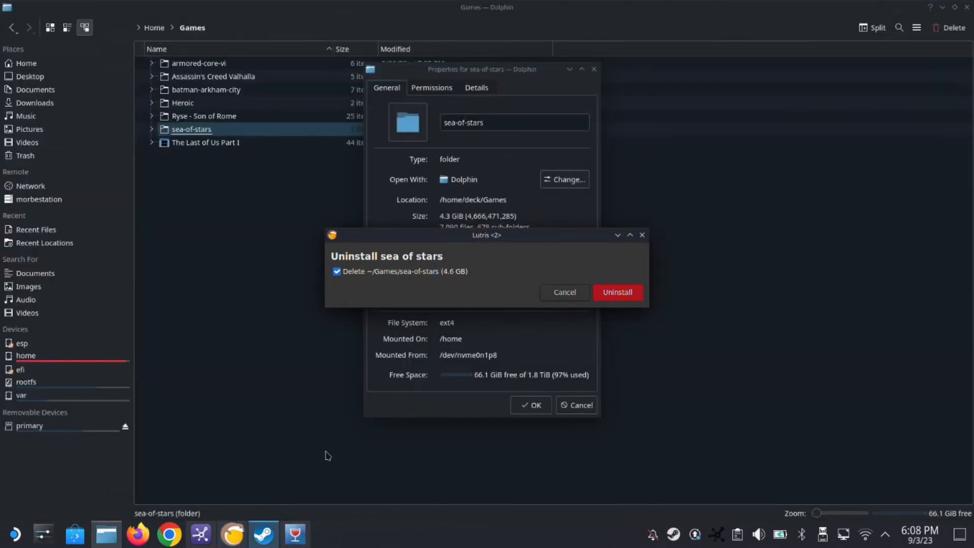
left_click(563, 292)
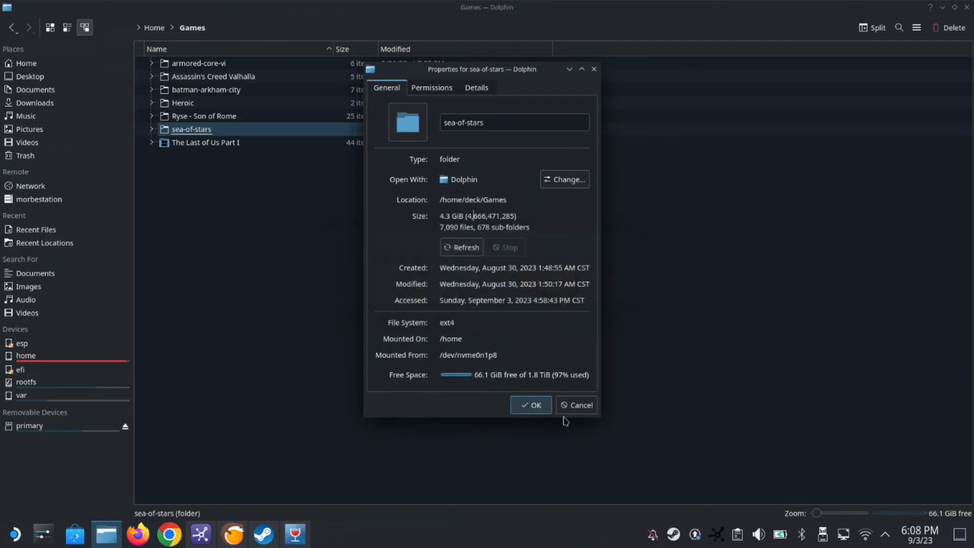
left_click(531, 404)
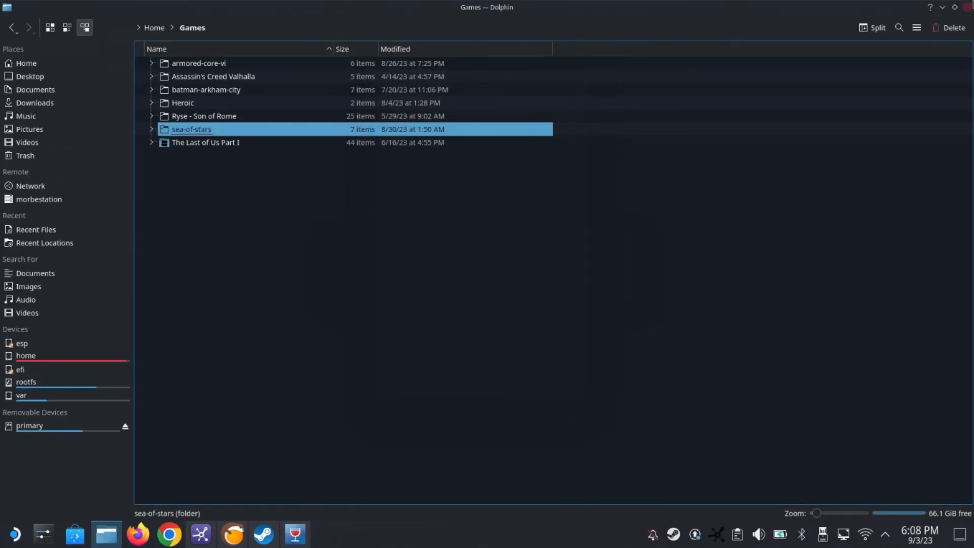